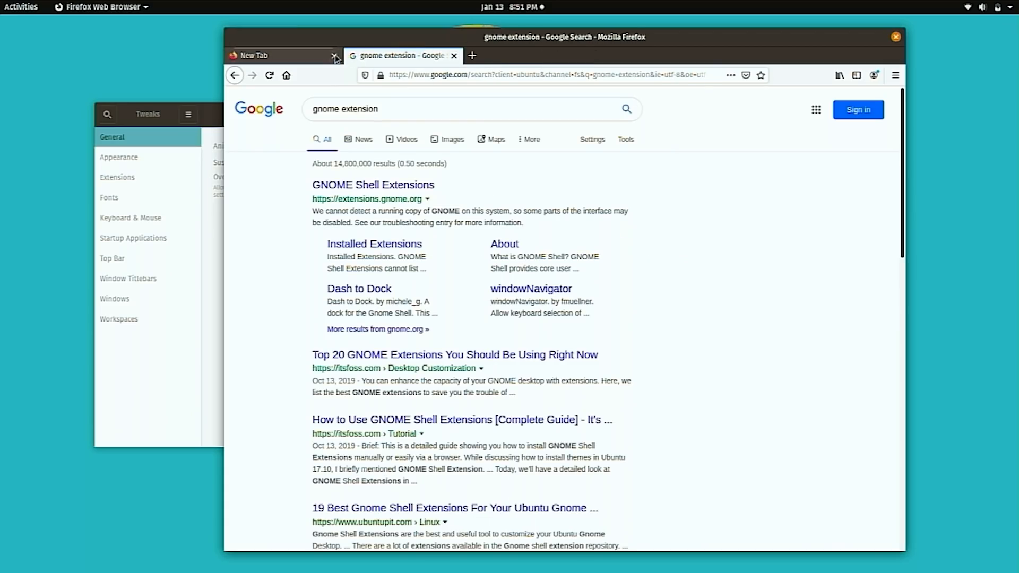
Open extensions.gnome.org and start installing the GNOME Shell integration browser add-on.
click(372, 185)
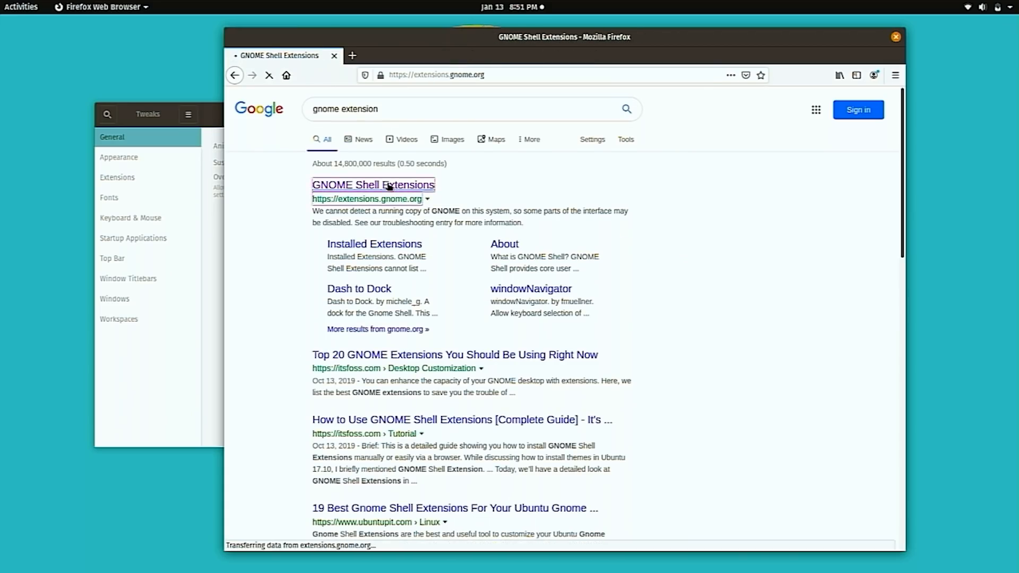
click(372, 184)
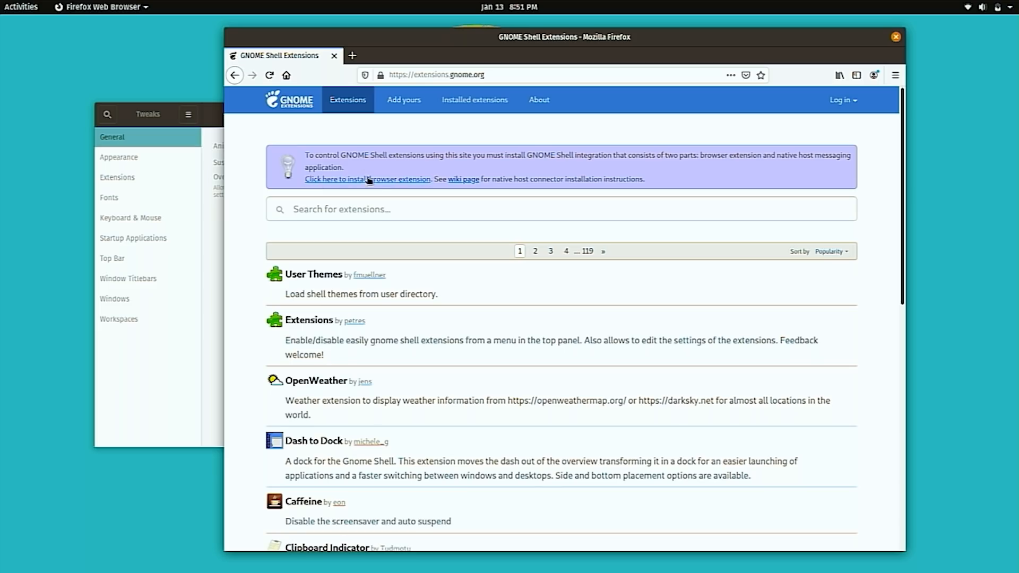
click(366, 179)
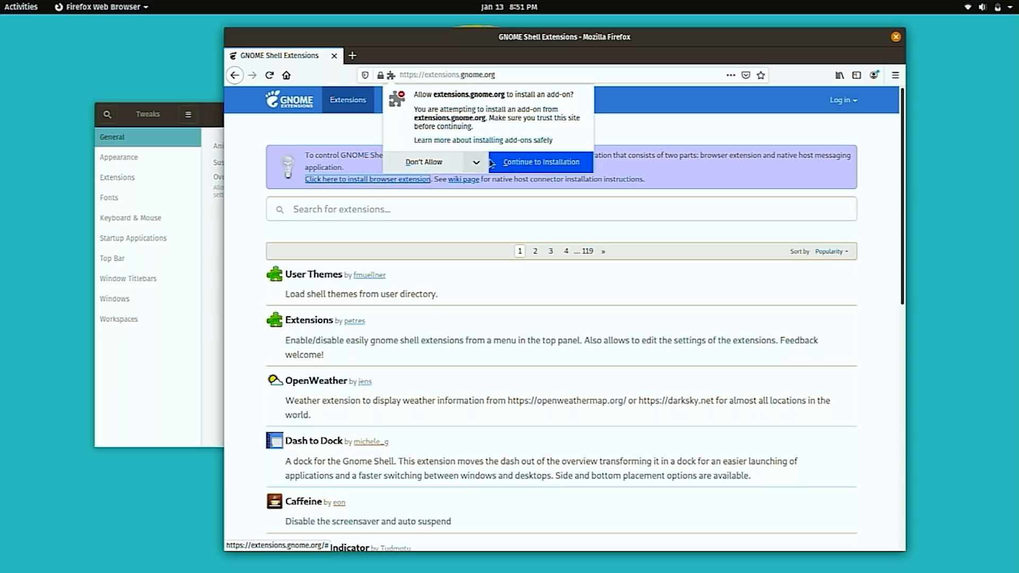
click(540, 161)
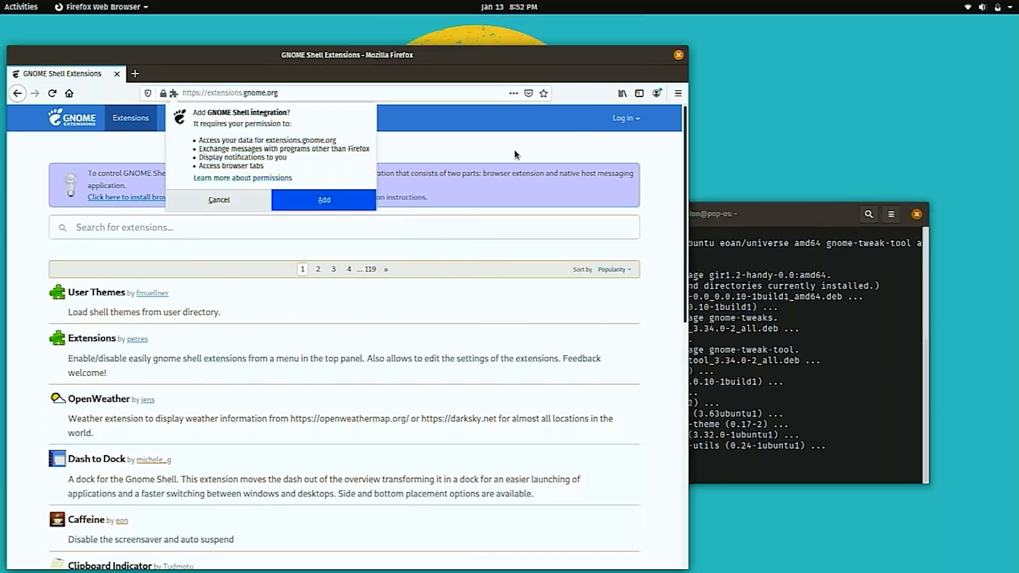
mouse_move(323, 199)
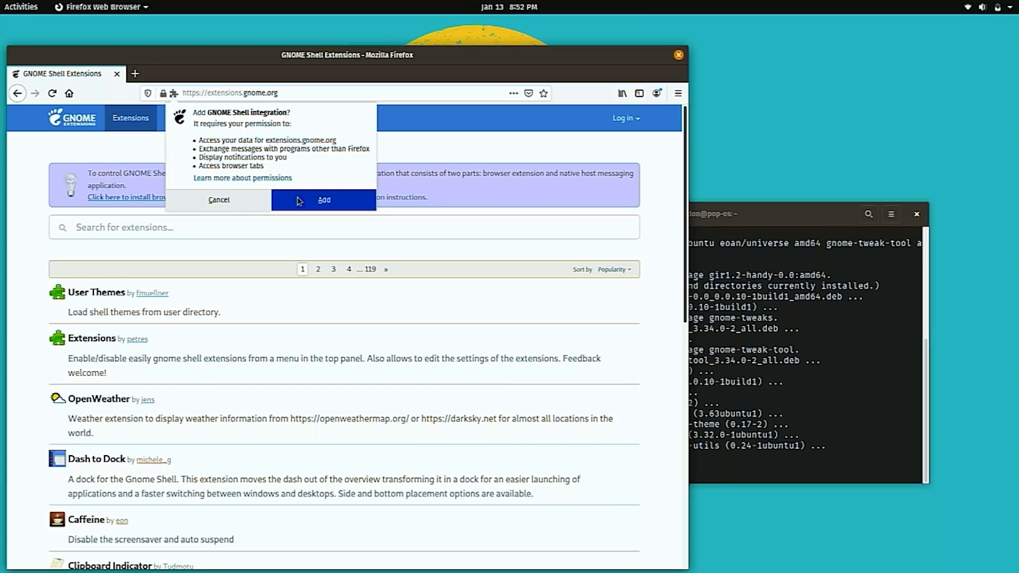
Add the GNOME Shell integration add-on to Firefox and dismiss the notice.
click(323, 199)
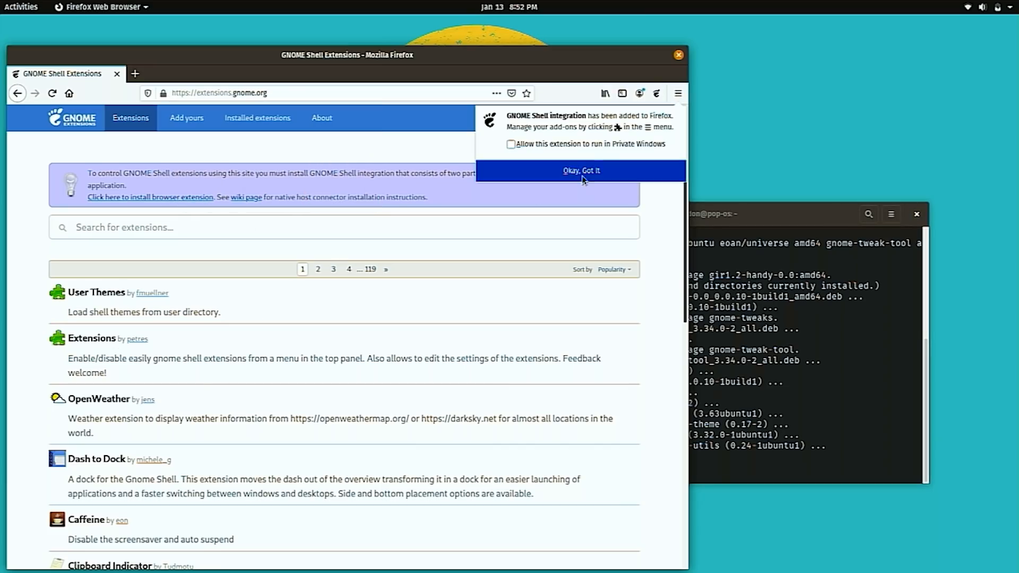
click(581, 170)
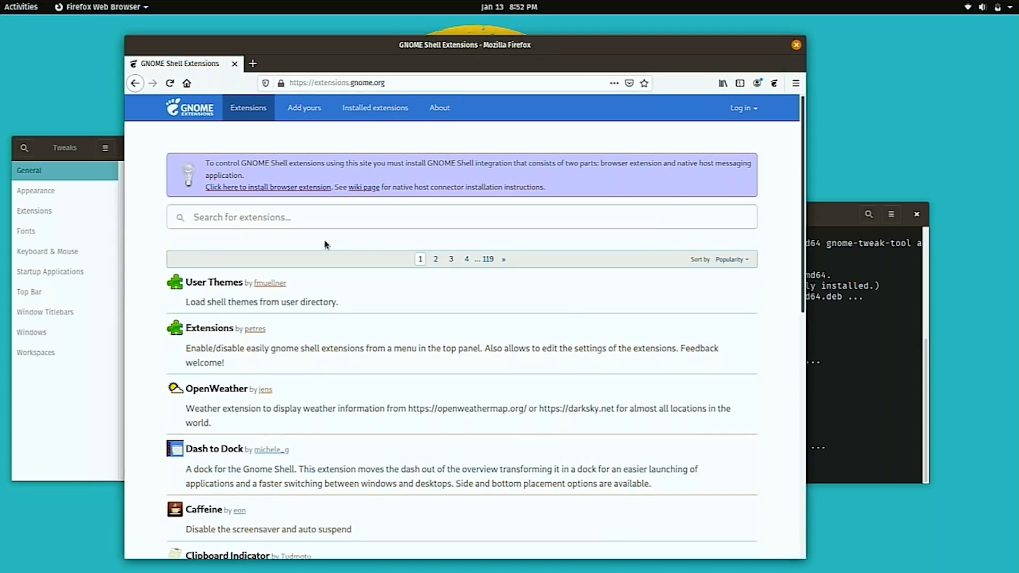
Install and switch on the User Themes extension from its page.
click(213, 283)
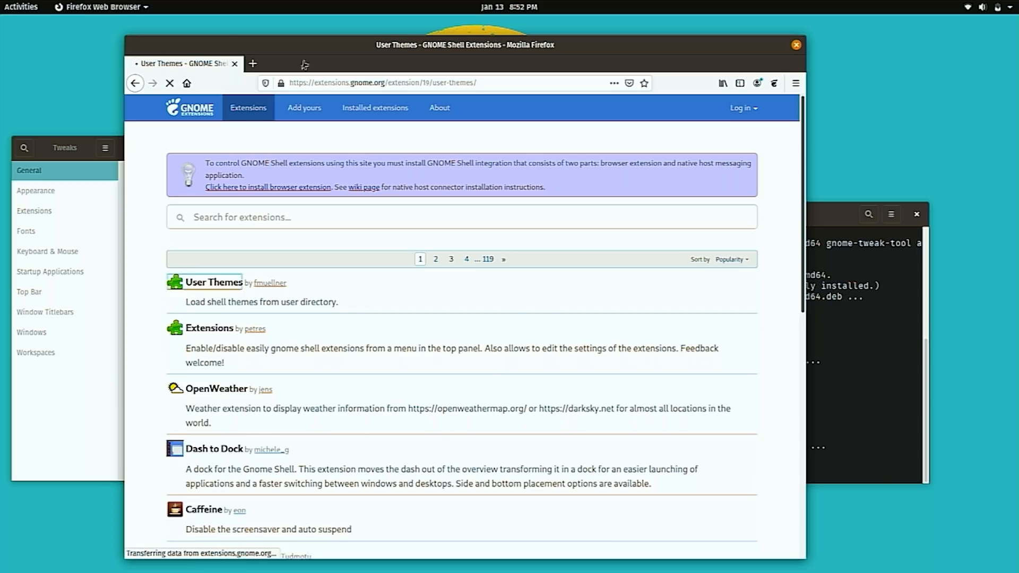
click(212, 282)
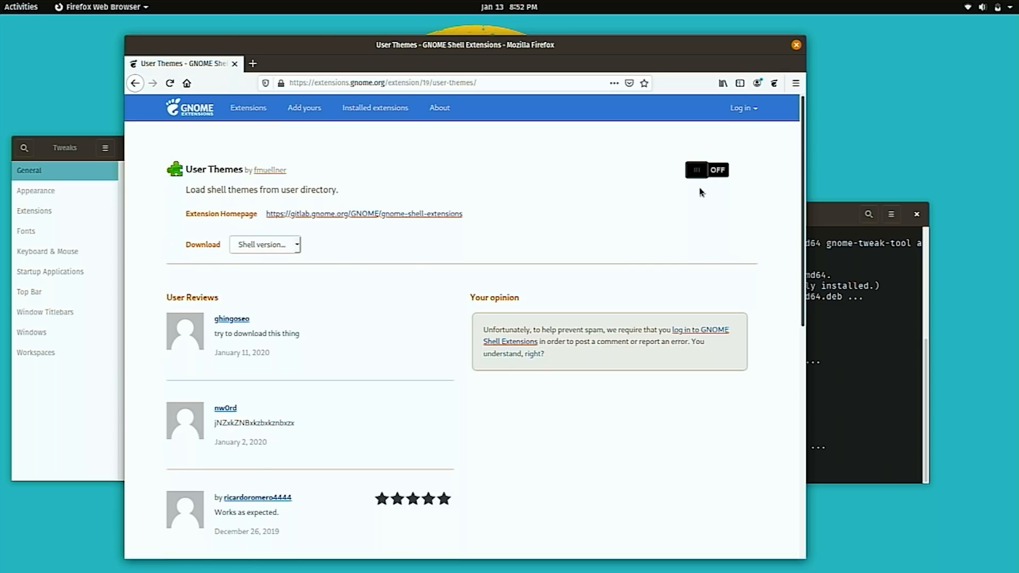
click(707, 169)
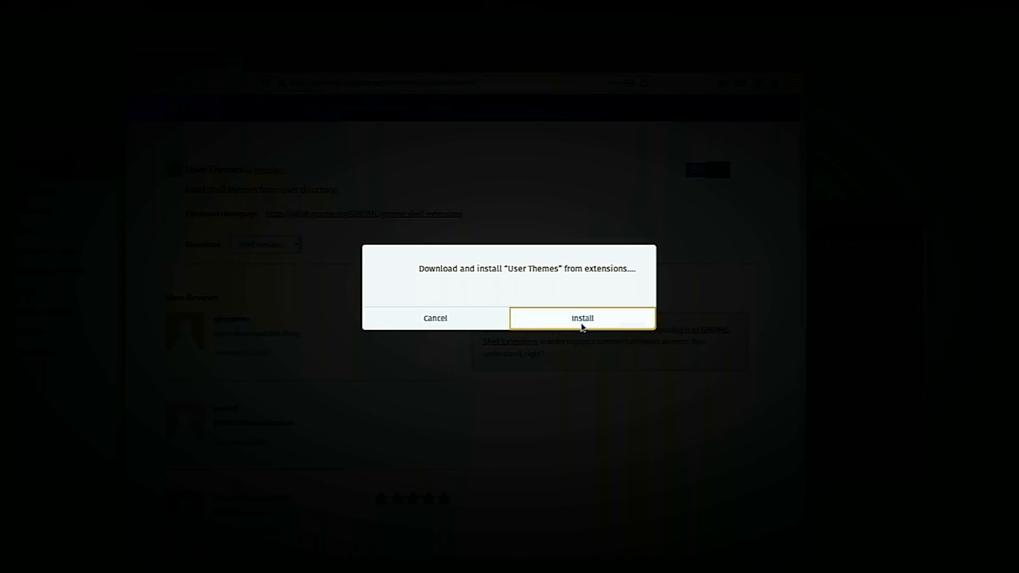
click(580, 317)
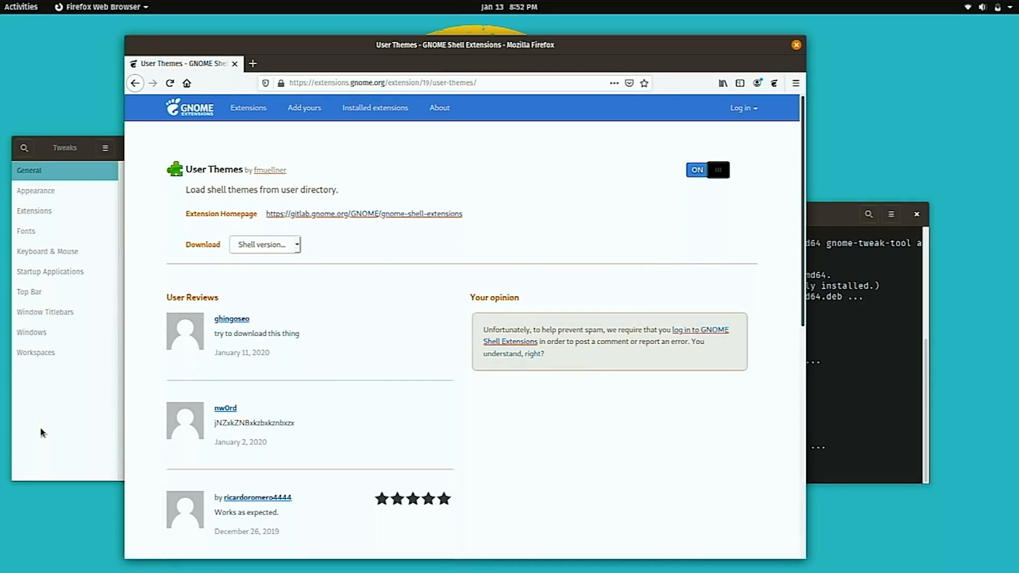
Check Extensions and Appearance in Tweaks, then close and relaunch Tweaks.
click(34, 210)
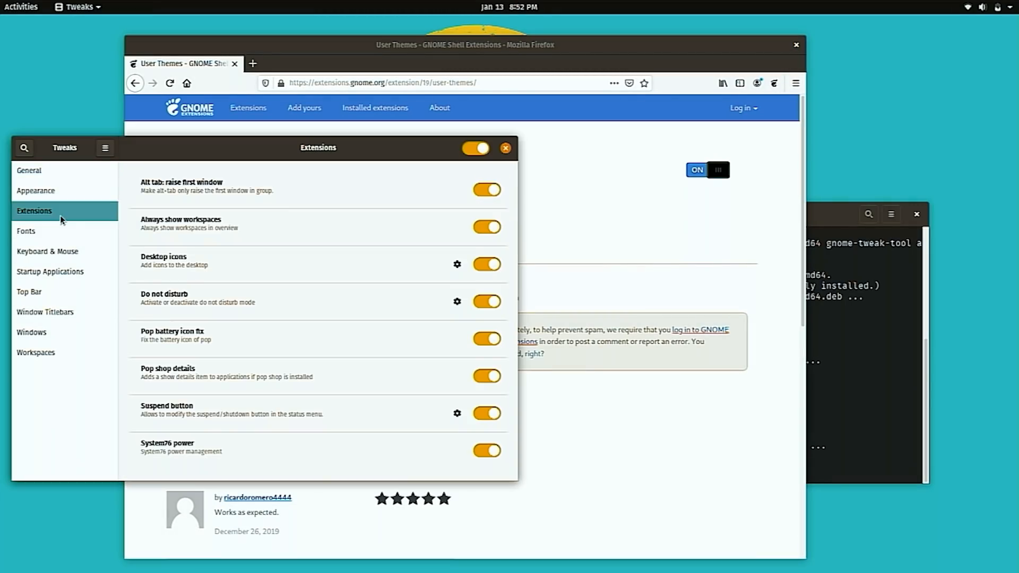
mouse_move(192, 308)
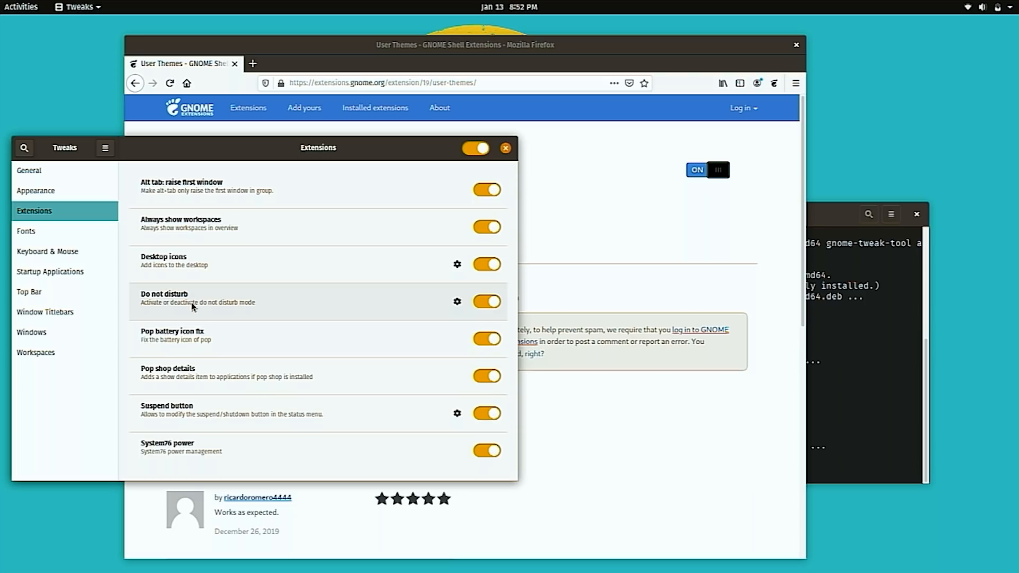
mouse_move(51, 180)
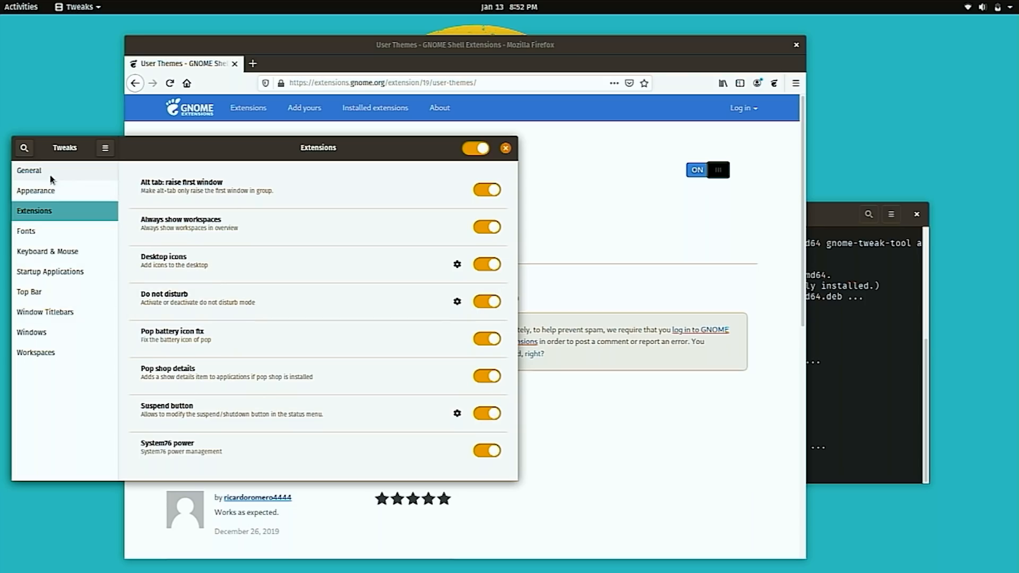
click(36, 190)
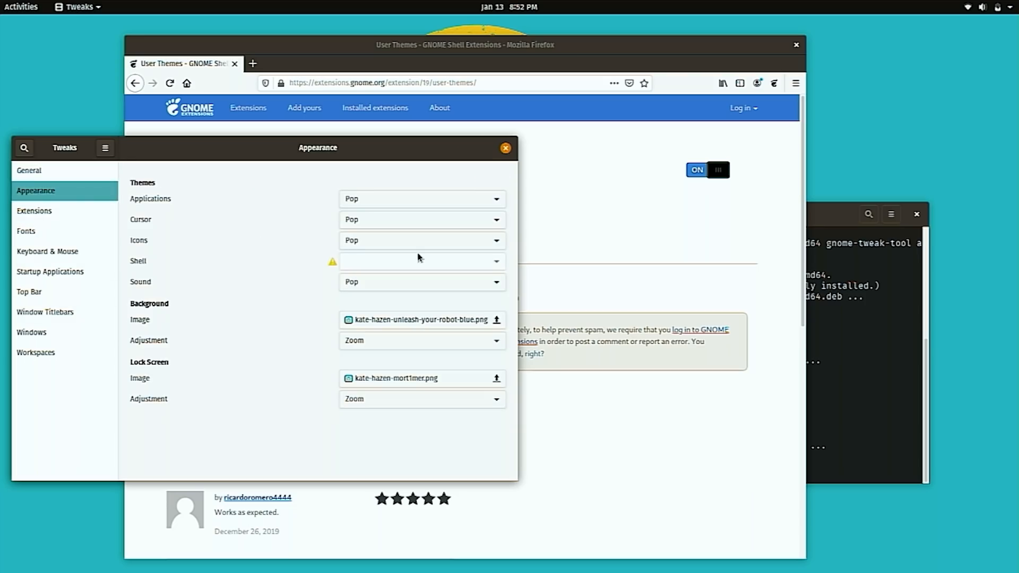
mouse_move(497, 271)
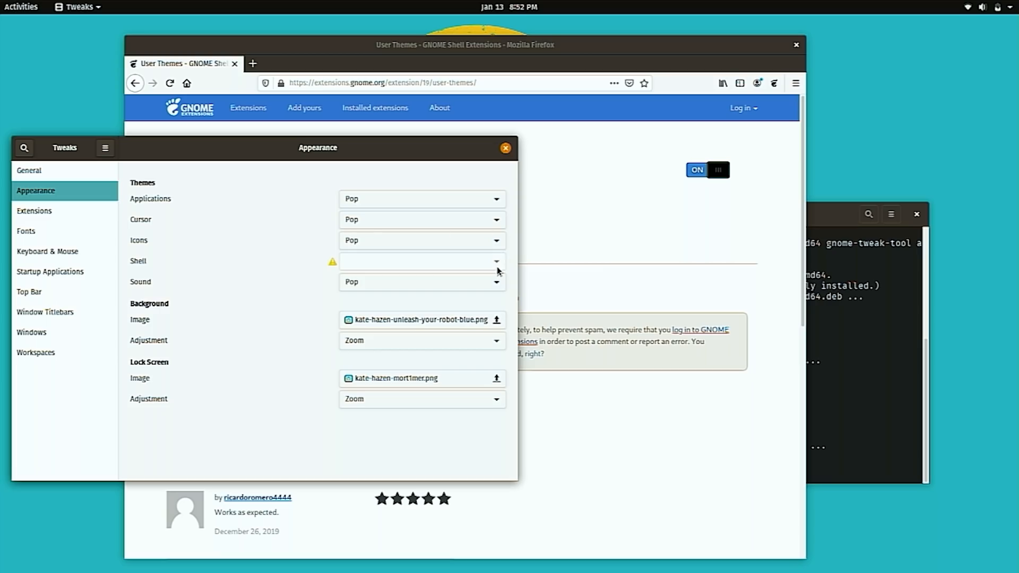
mouse_move(407, 280)
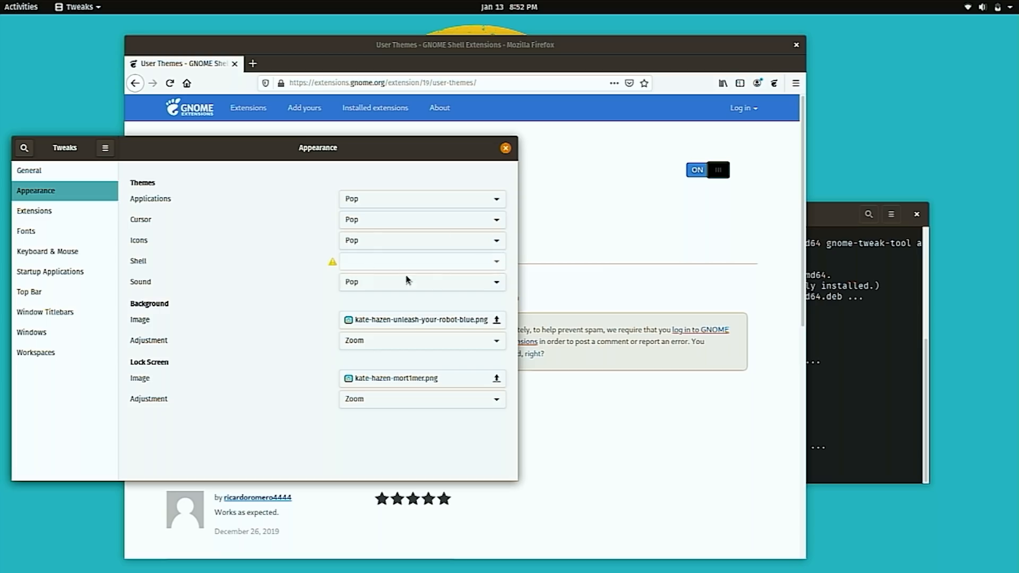
click(505, 148)
text(twea)
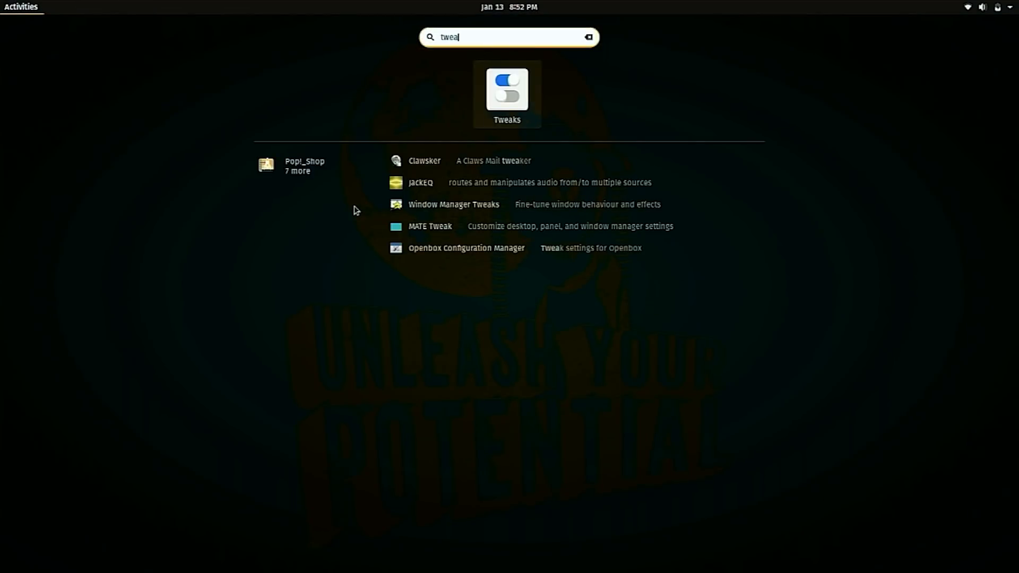
click(506, 94)
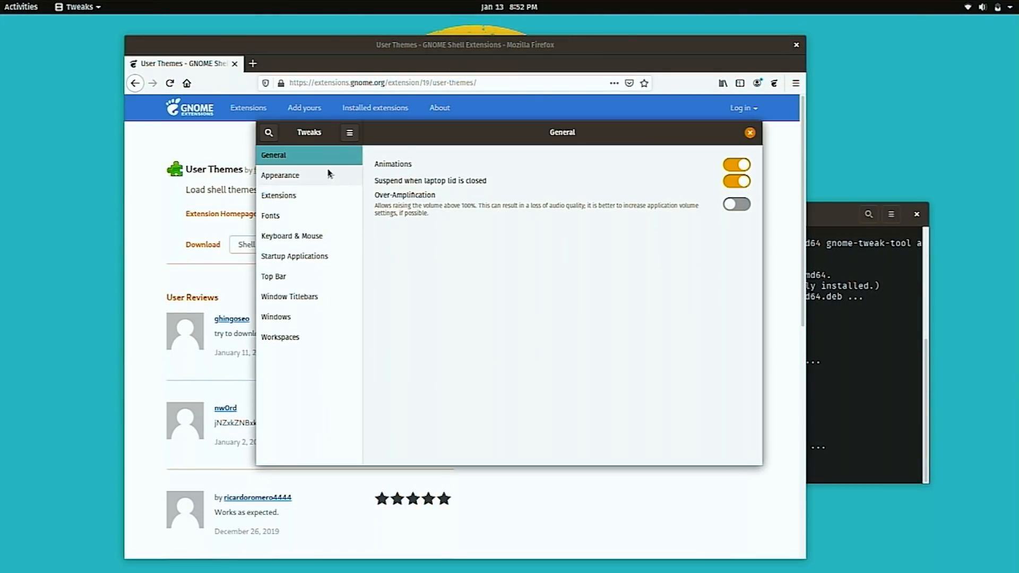
Set the Shell theme to Default under Appearance and bring Firefox back to the front.
click(281, 175)
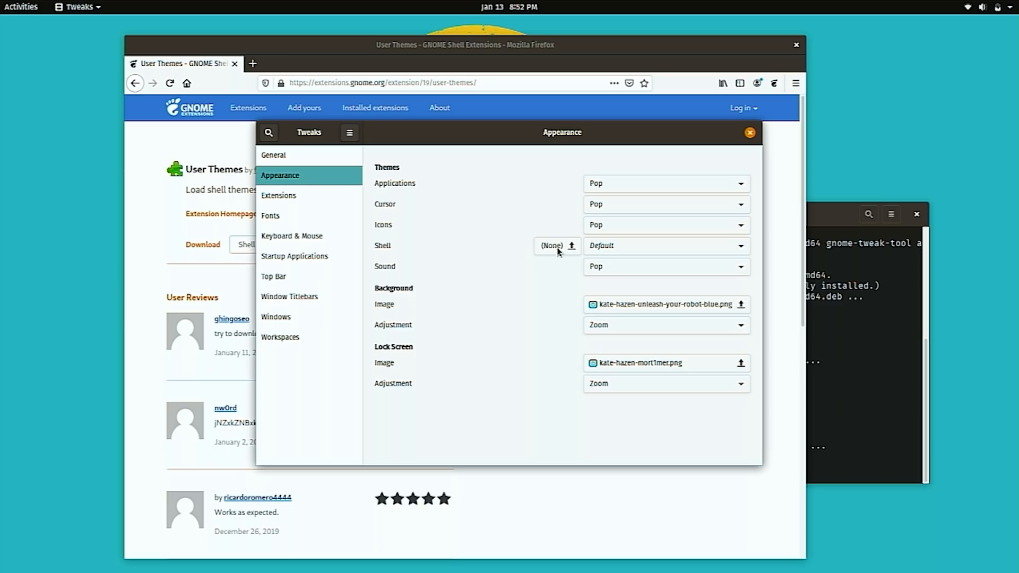
click(665, 245)
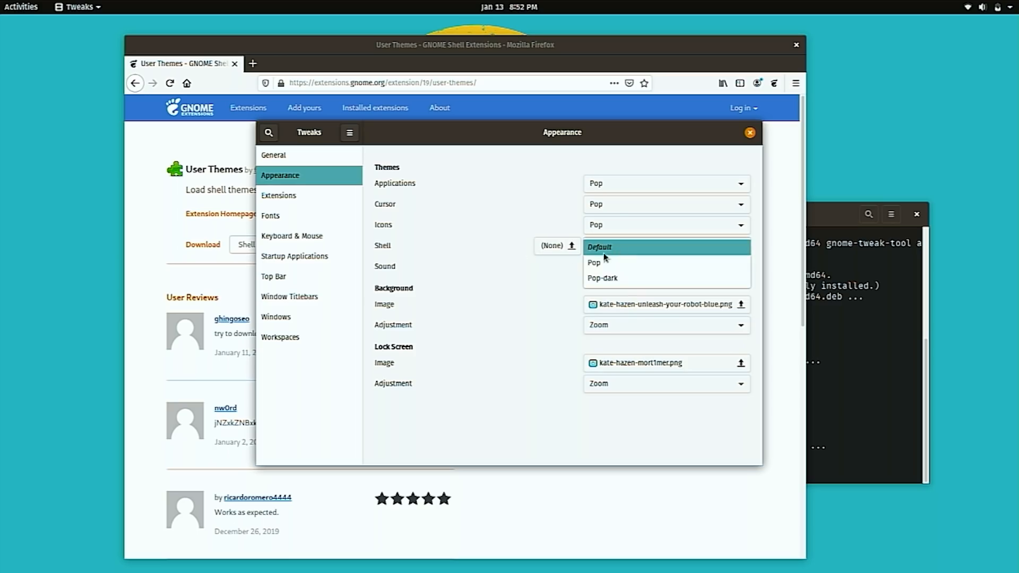
click(599, 247)
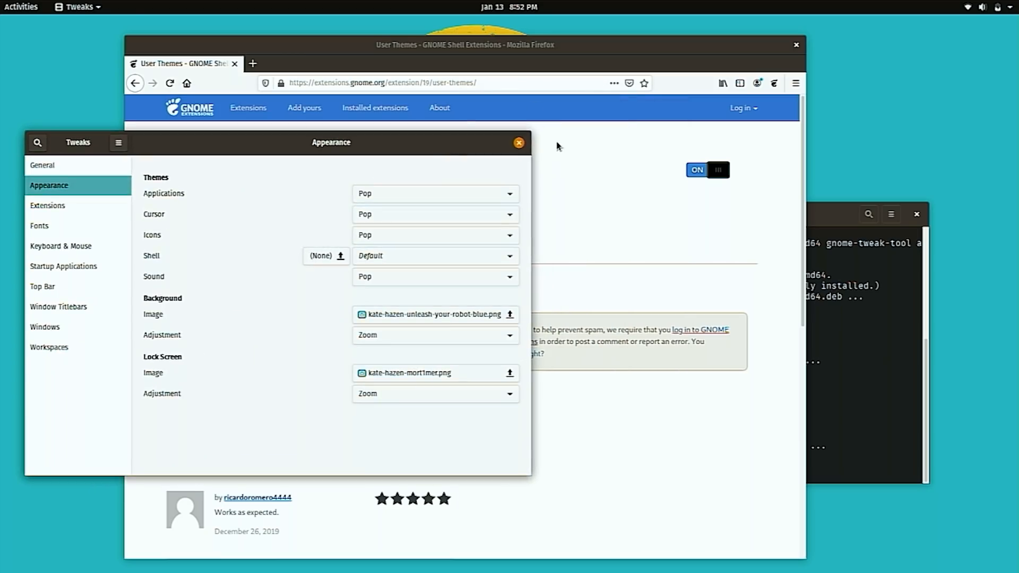
click(519, 142)
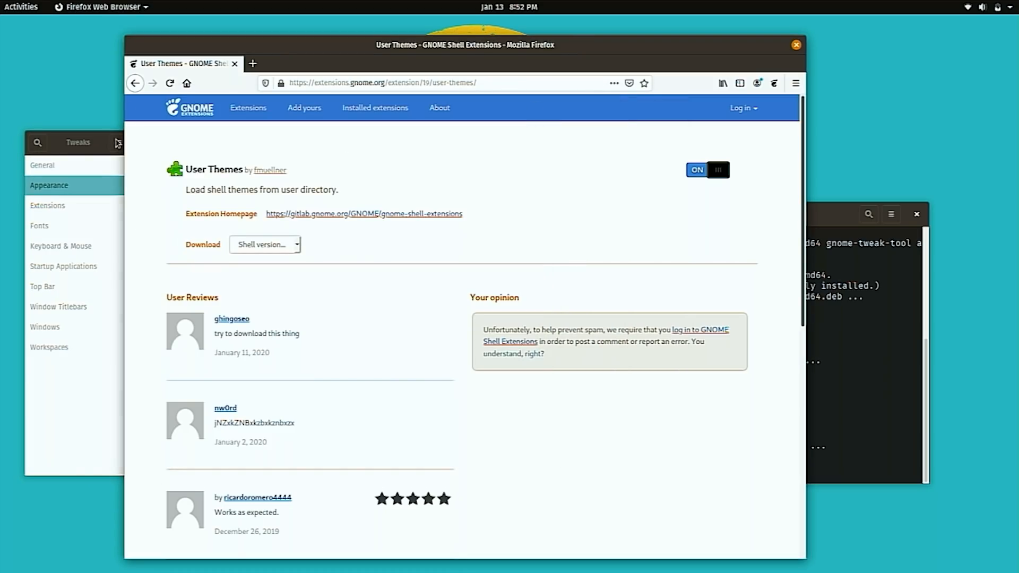
Search 'dash to panel', switch Dash to Panel on and return to the search results.
click(249, 108)
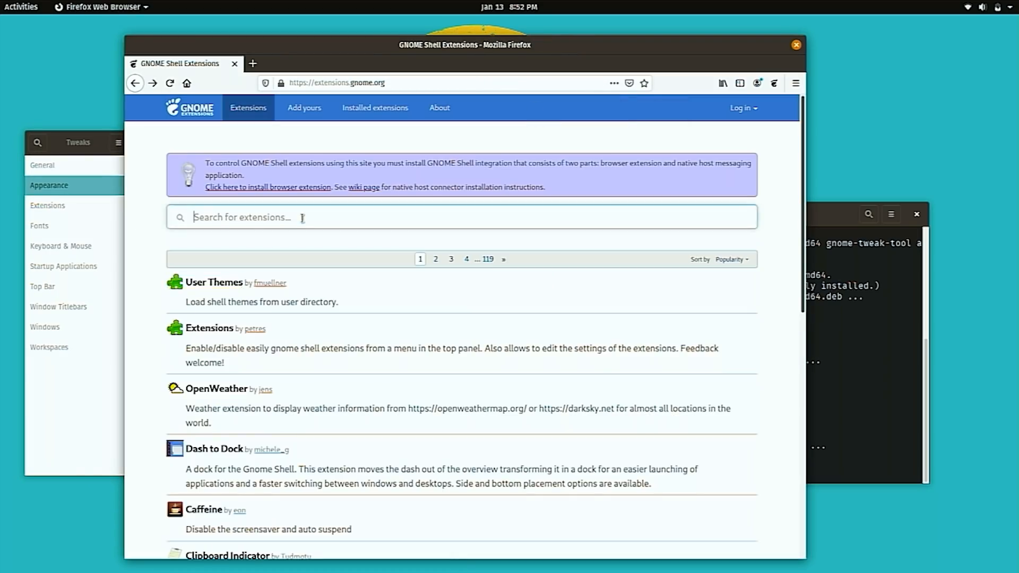
text(dash to)
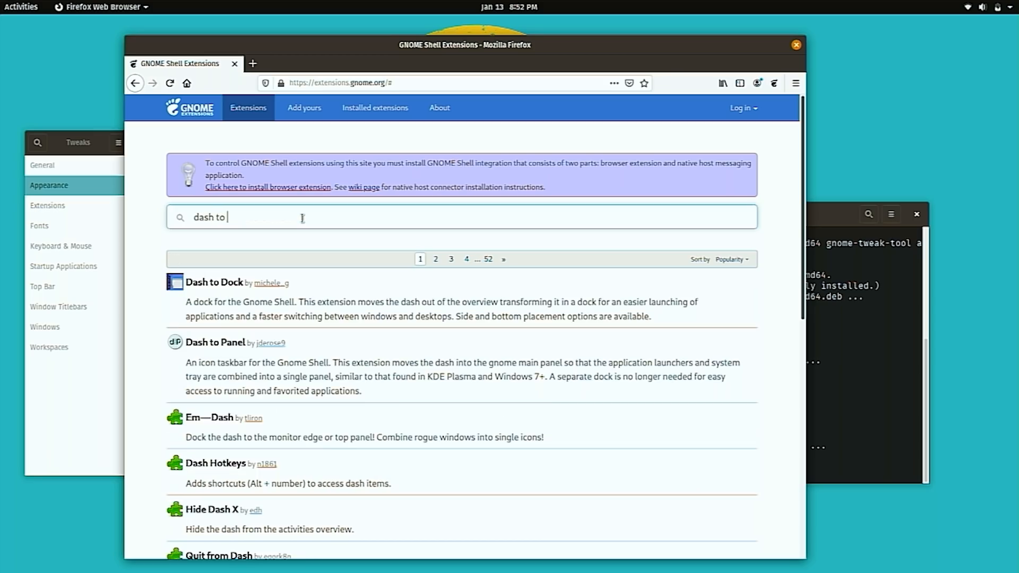
text(panel)
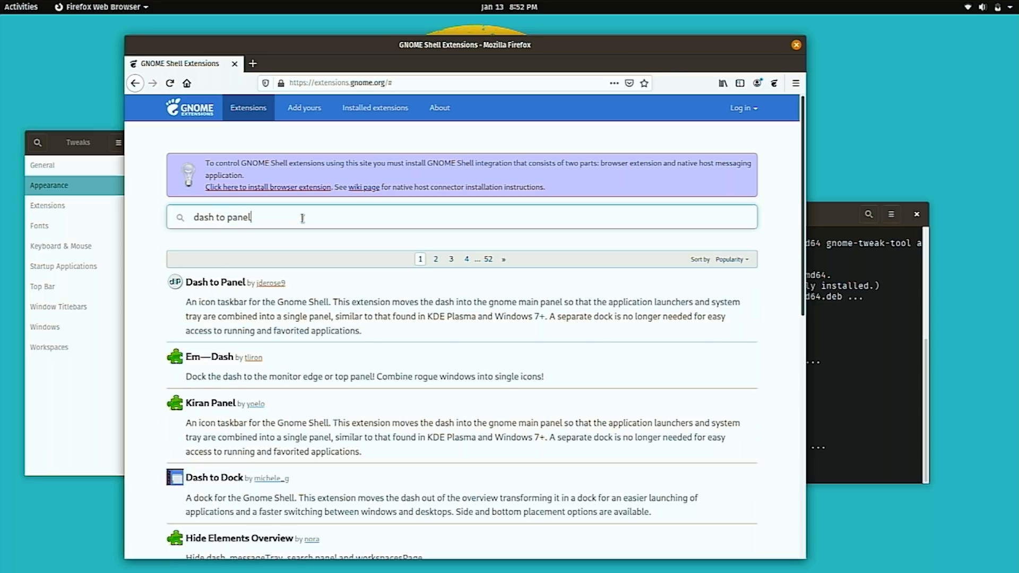
mouse_move(219, 294)
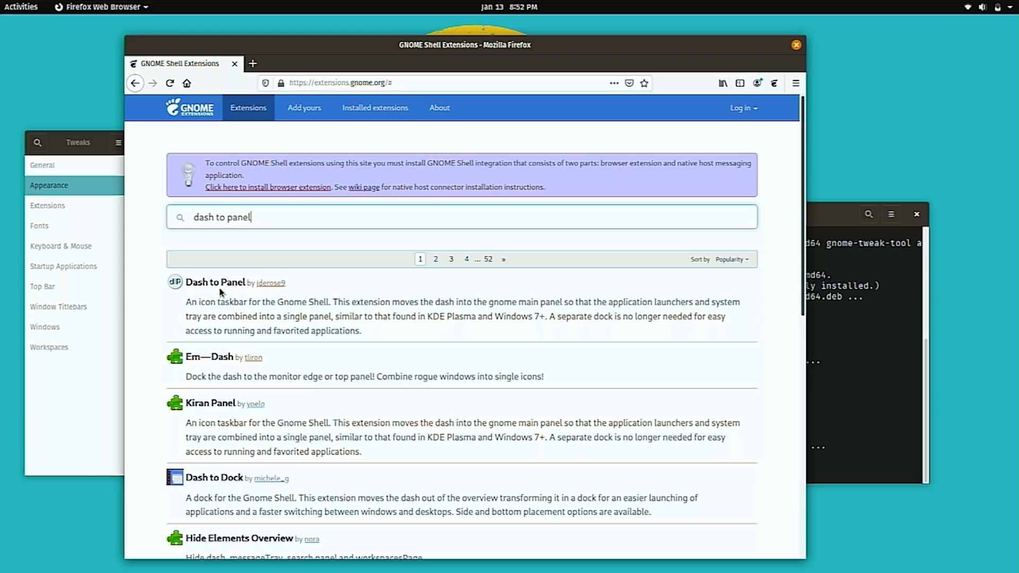
click(215, 282)
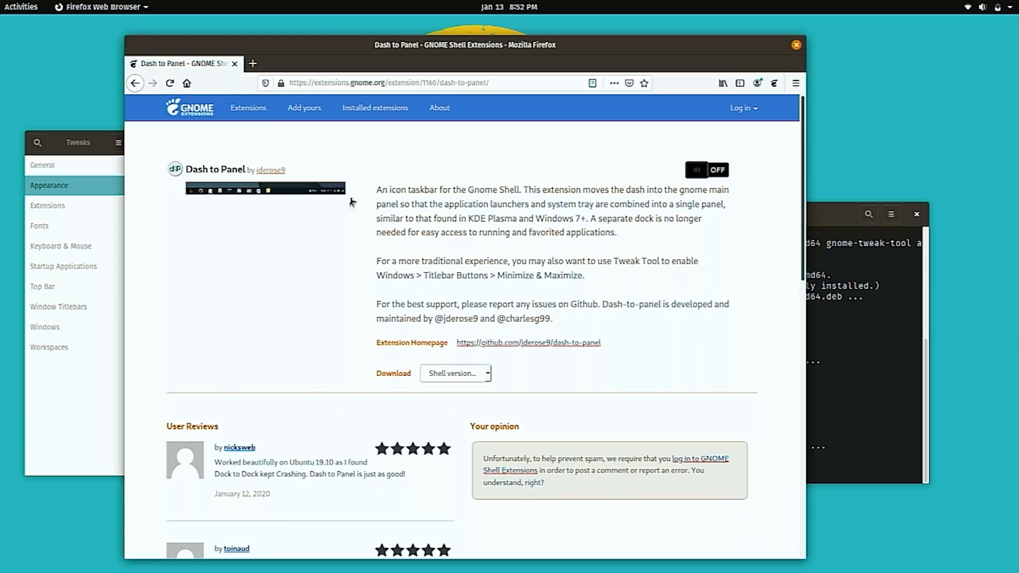
mouse_move(644, 248)
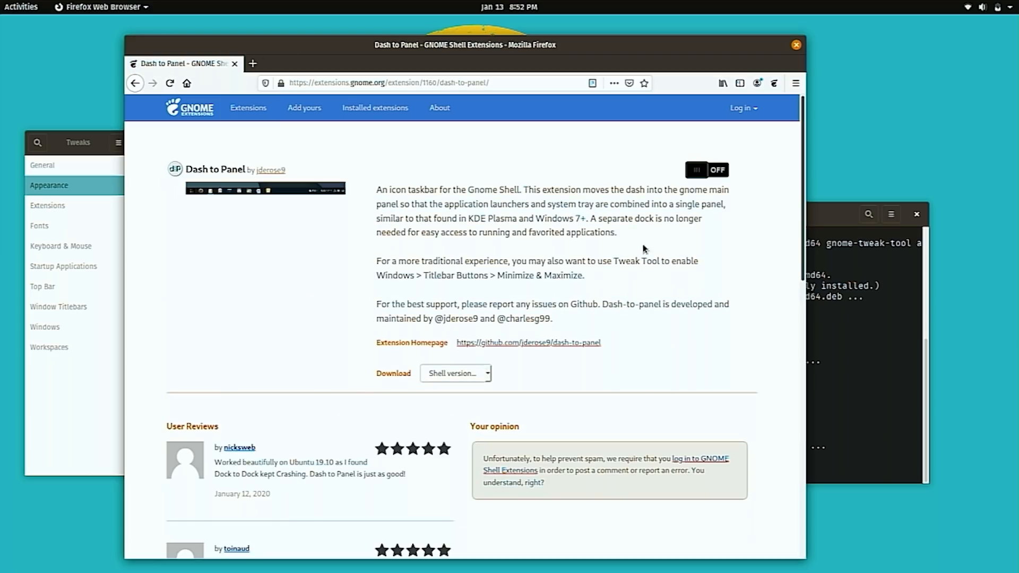
click(706, 170)
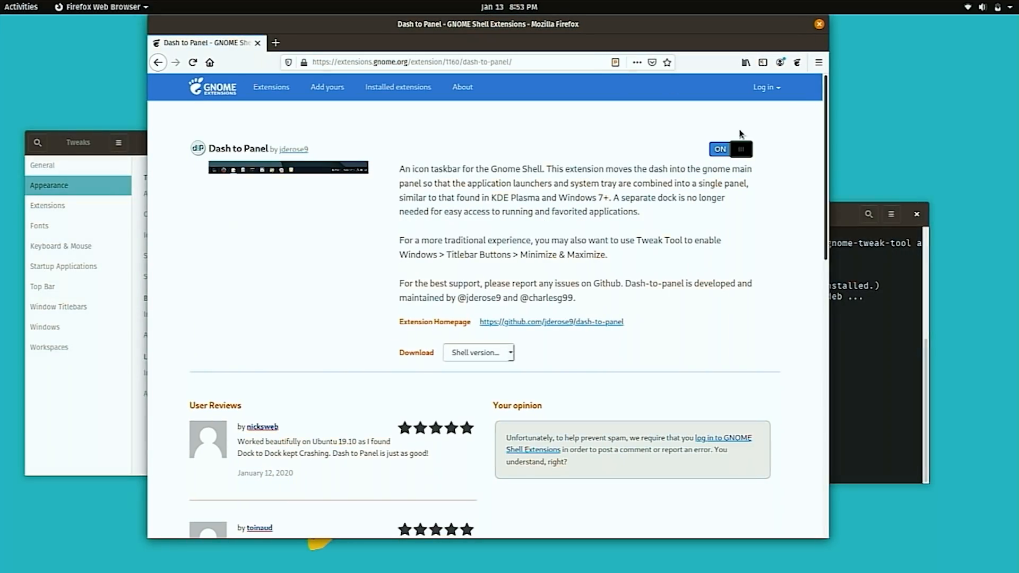
mouse_move(503, 120)
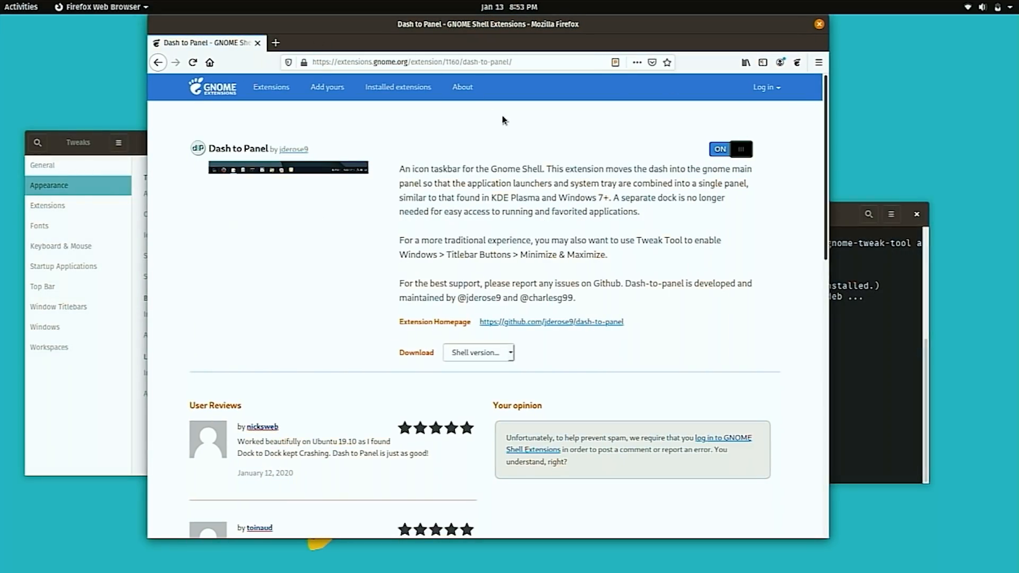
mouse_move(554, 317)
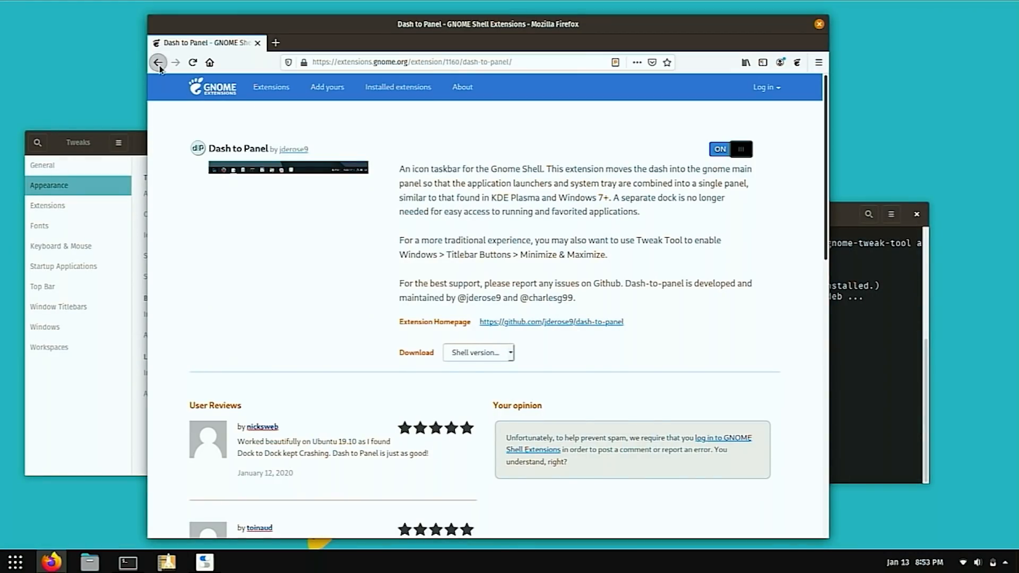
click(157, 62)
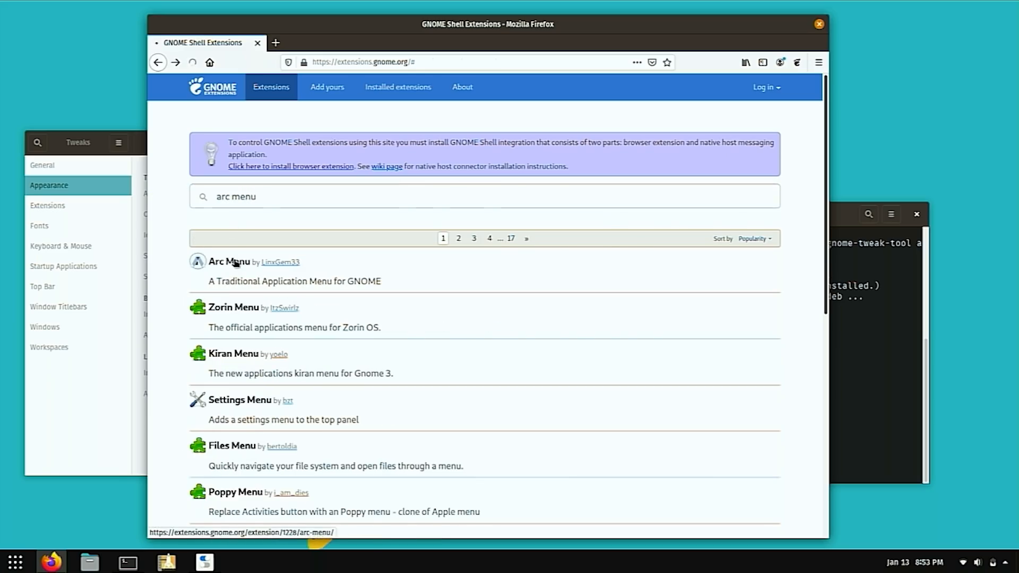
Switch Arc Menu on, select its sudo apt install dependency command and bring Tweaks forward.
click(228, 261)
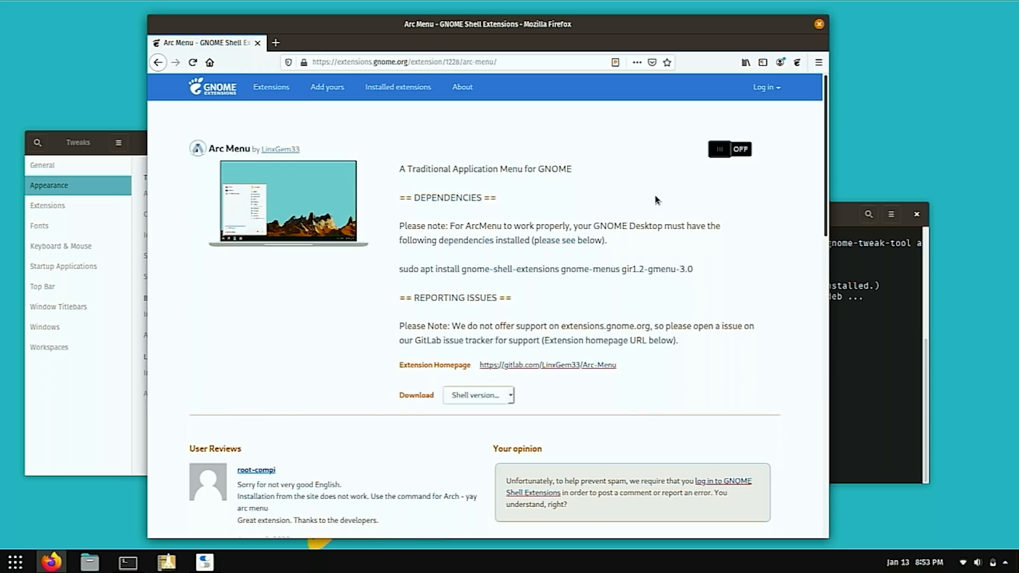
click(729, 149)
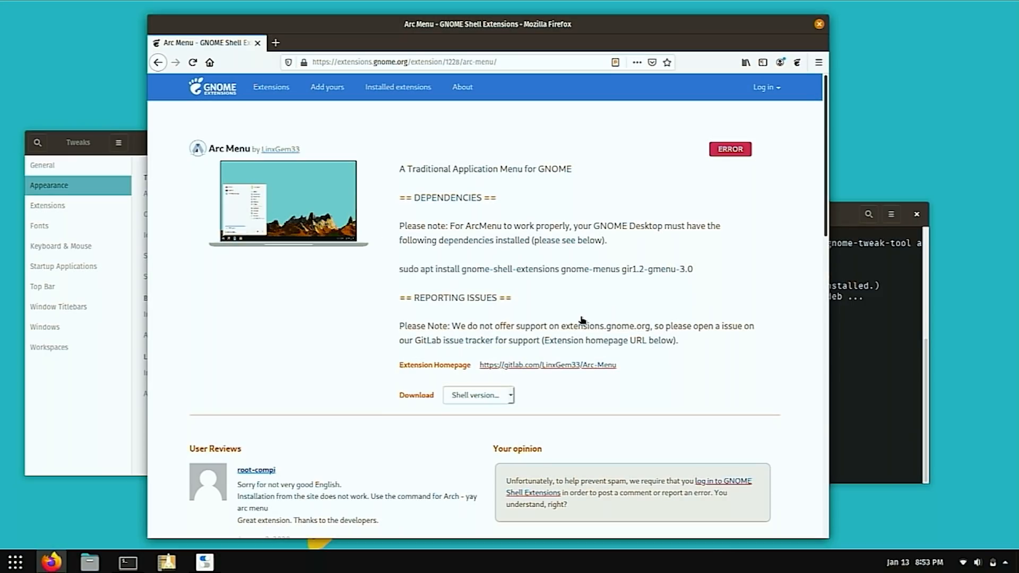
mouse_move(657, 162)
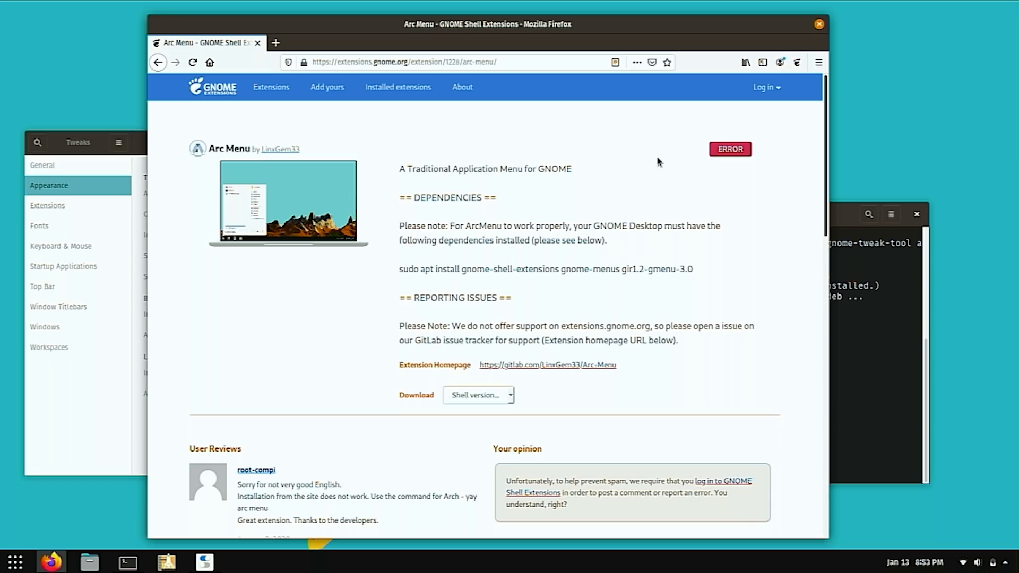
mouse_move(700, 271)
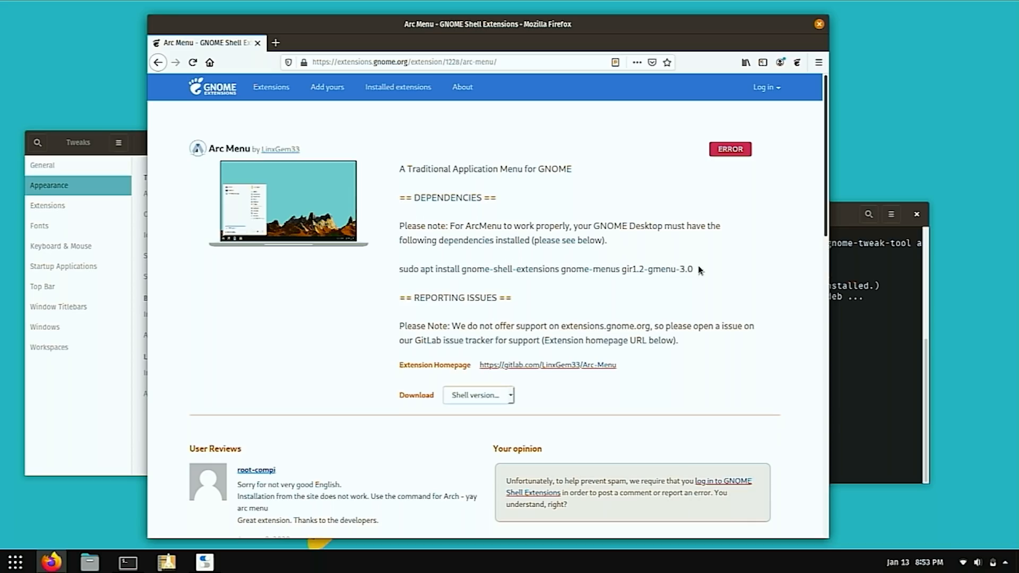
triple_click(545, 268)
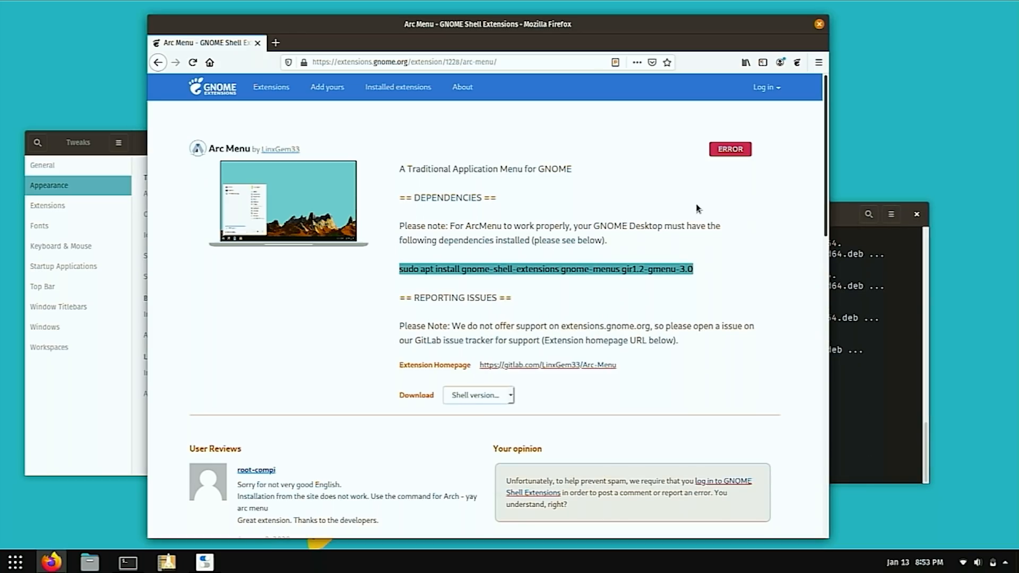
click(729, 149)
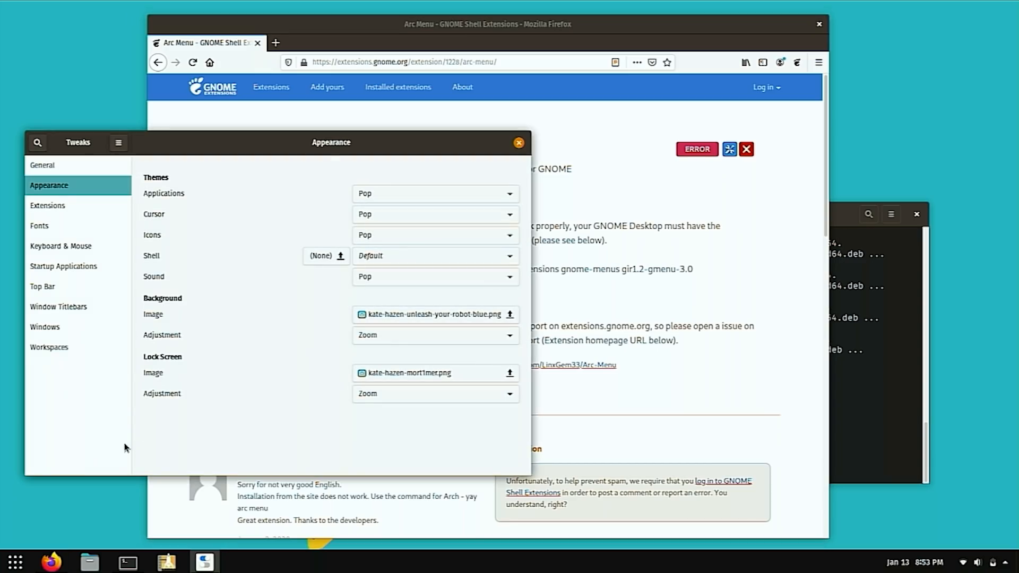
Review the Tweaks Extensions list and try switching on the warning-flagged Arc menu.
click(48, 205)
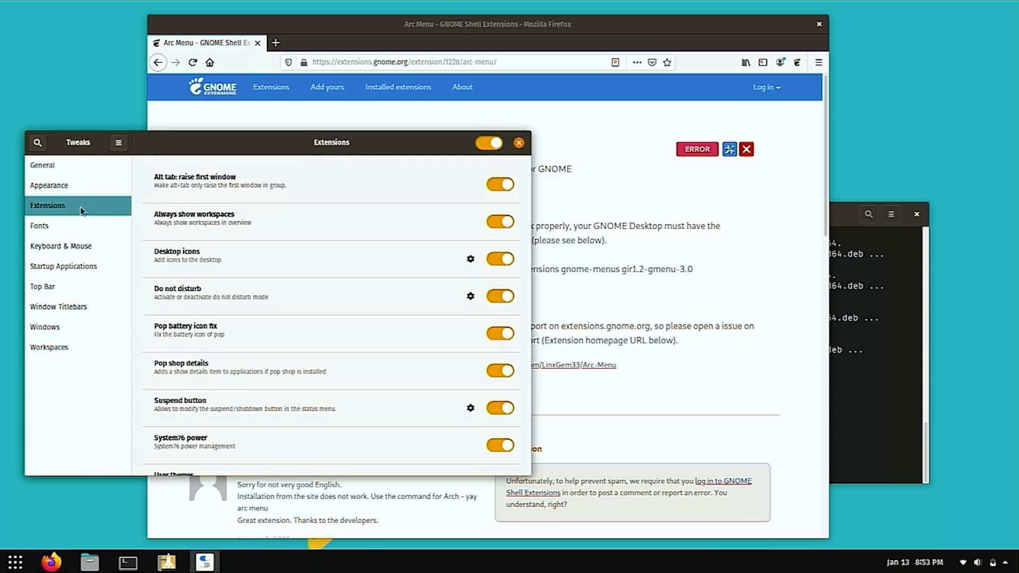
scroll(down, 3)
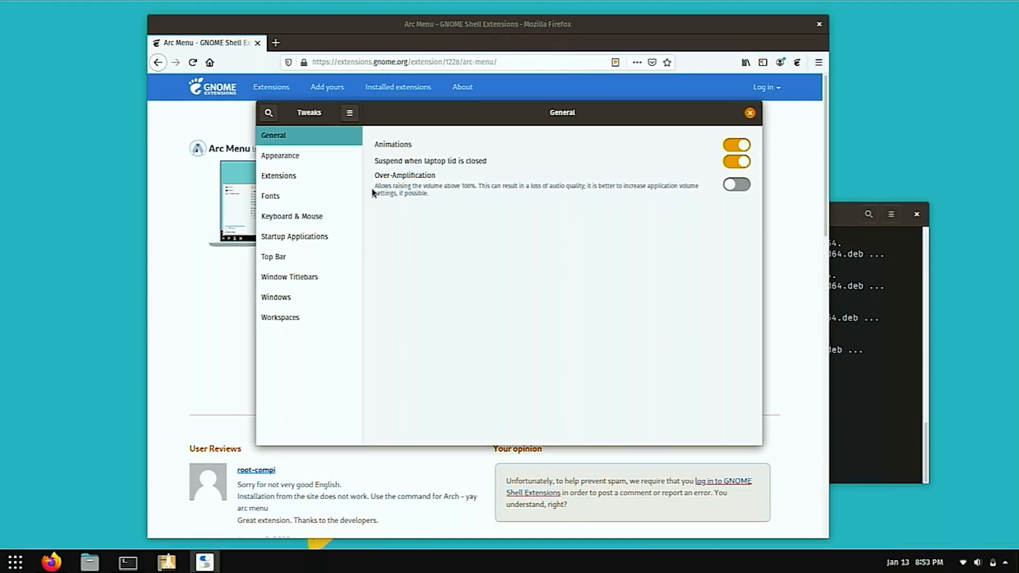
click(278, 175)
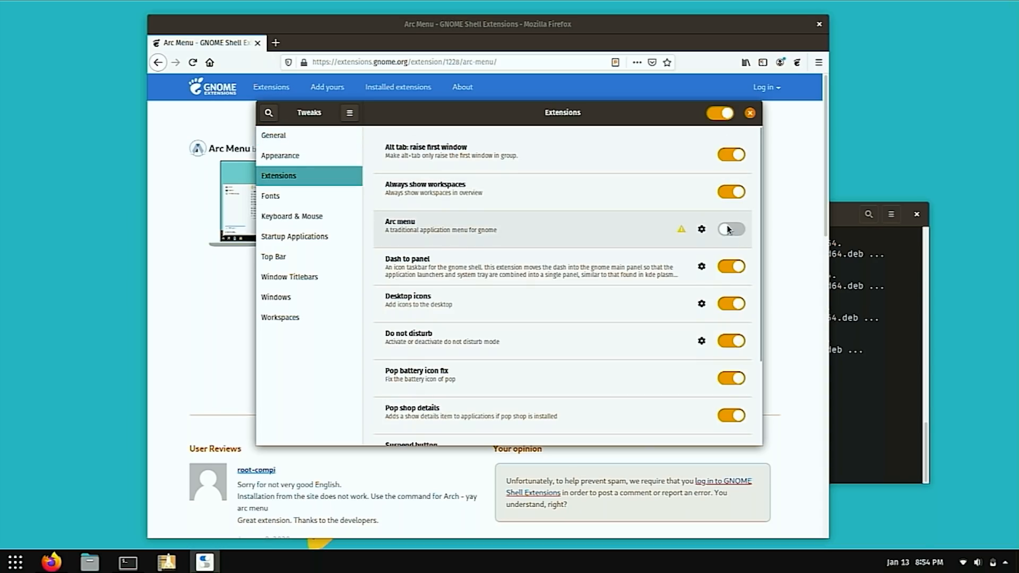
click(727, 229)
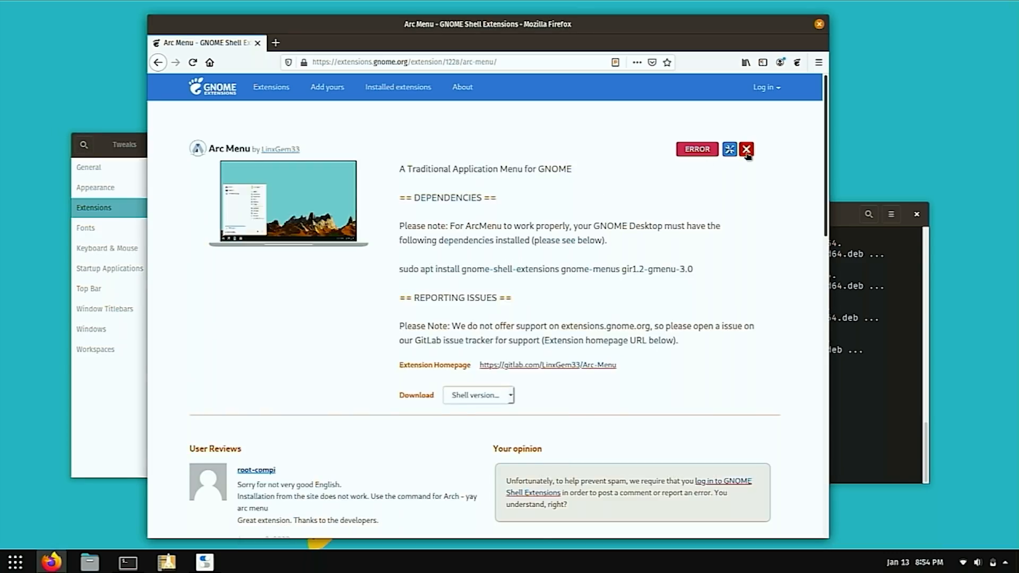
Reinstall Arc Menu from its extension page and switch it on.
click(746, 148)
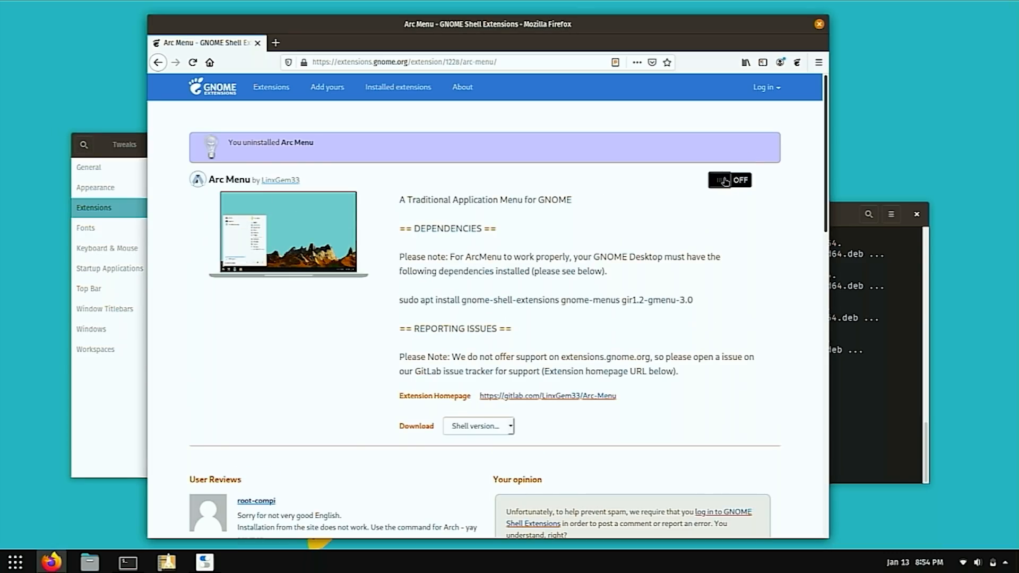
click(729, 180)
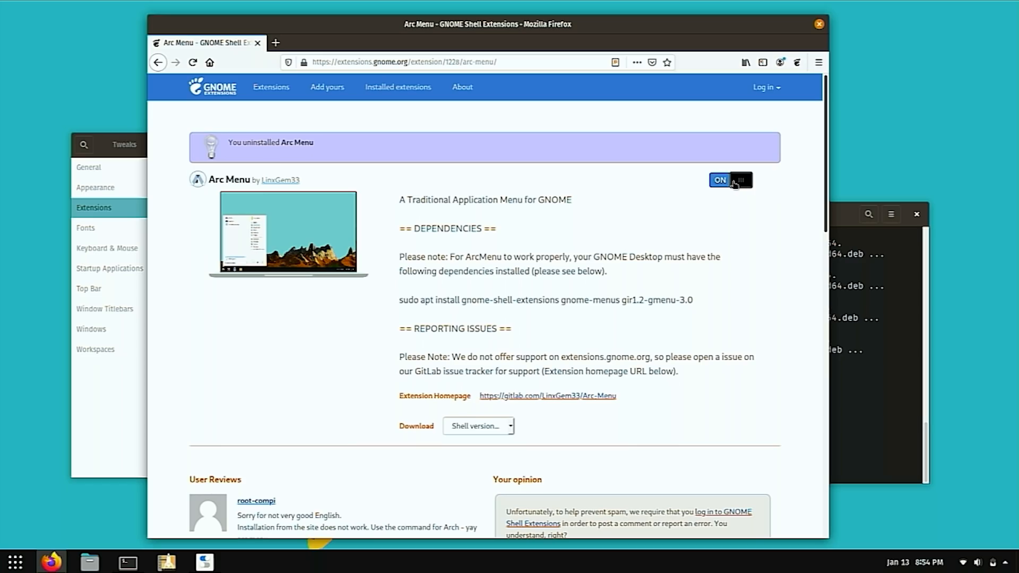
click(730, 180)
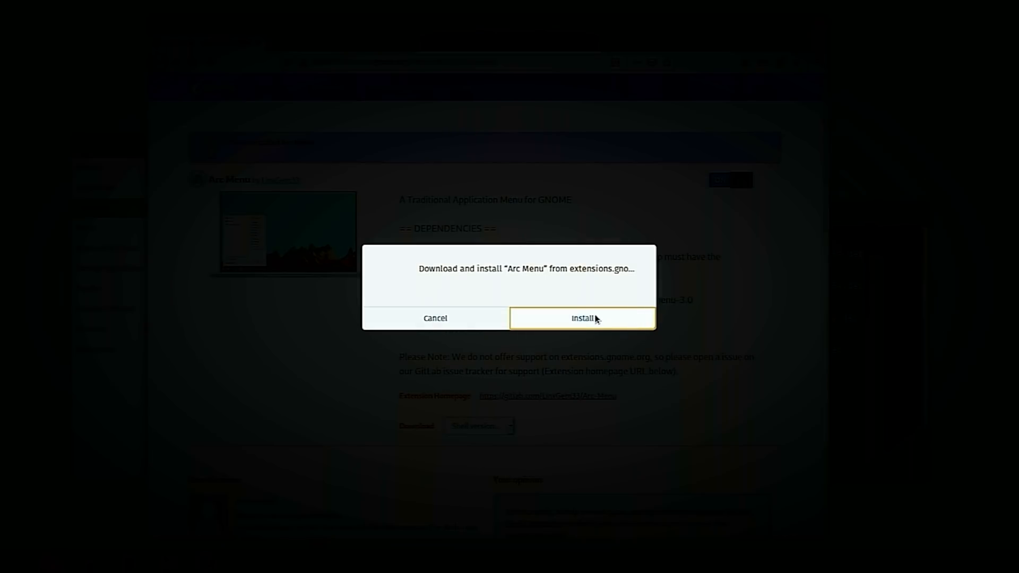
click(581, 317)
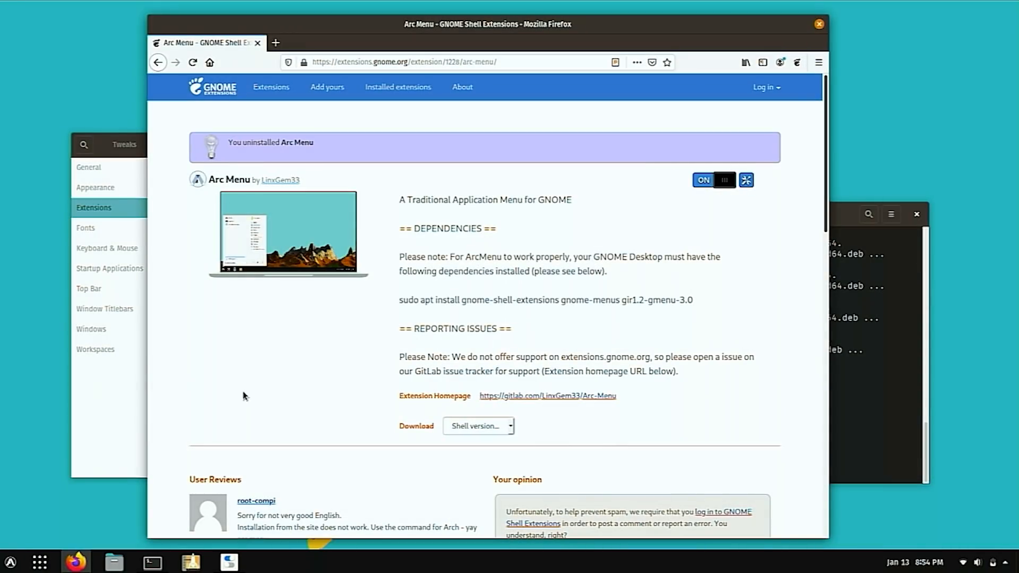
Open and close the new Arc Menu start menu on the taskbar.
click(10, 561)
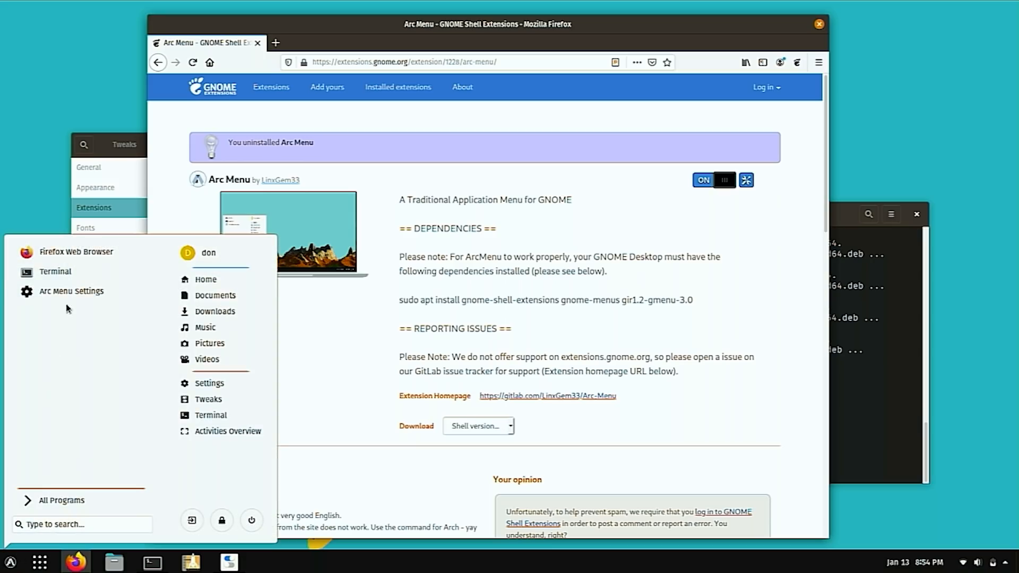
mouse_move(88, 482)
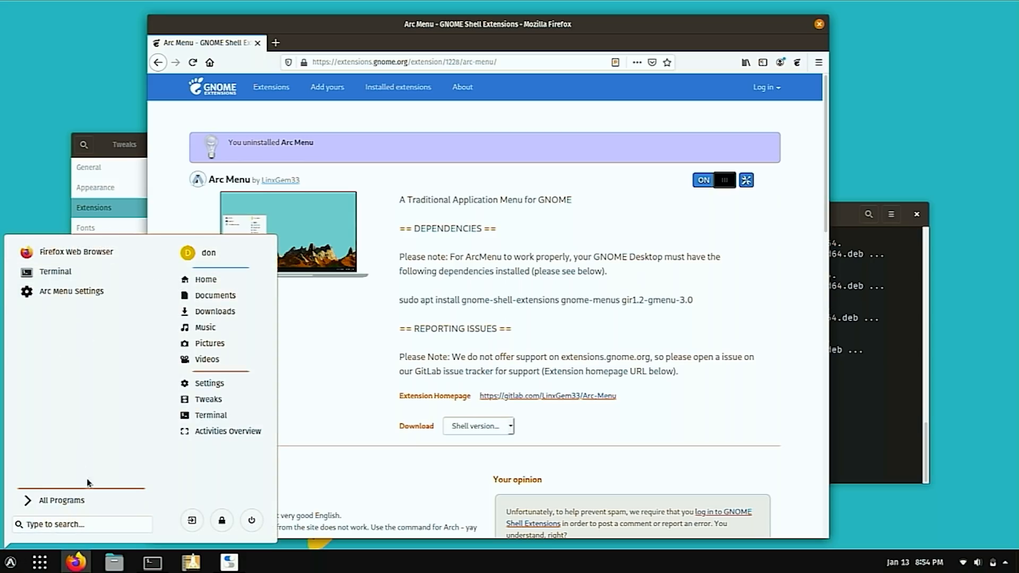
click(82, 524)
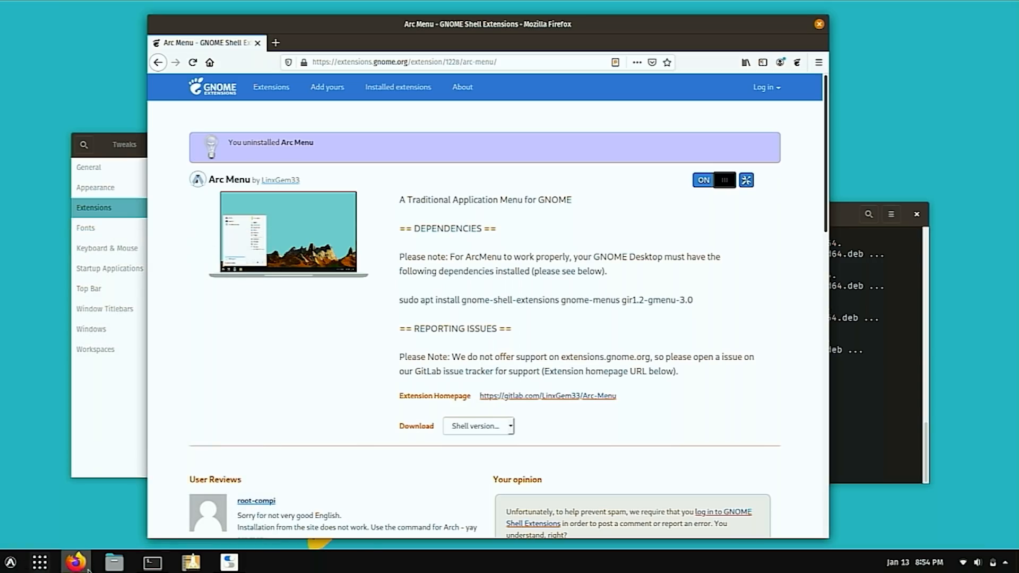
mouse_move(332, 558)
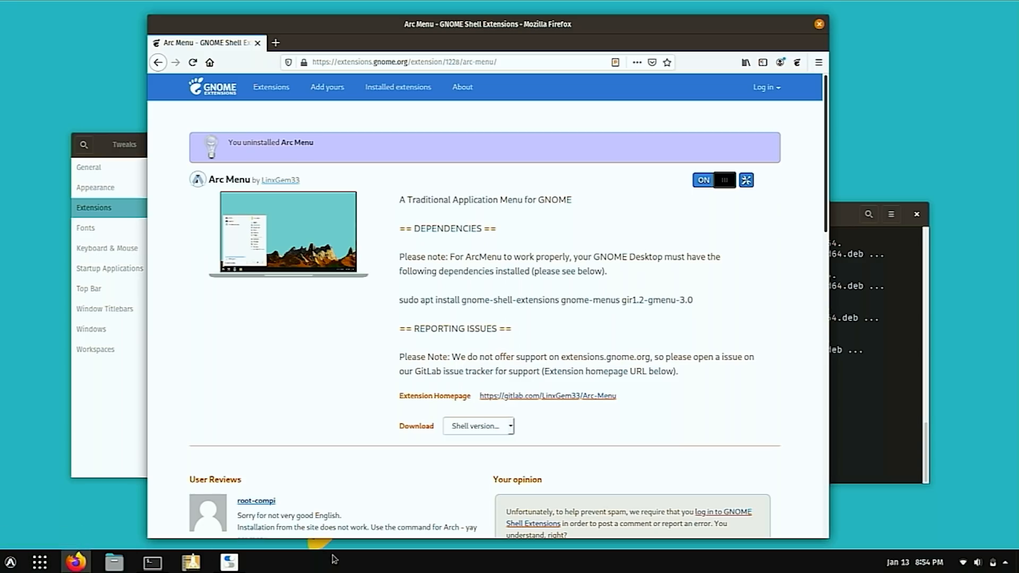
mouse_move(824, 551)
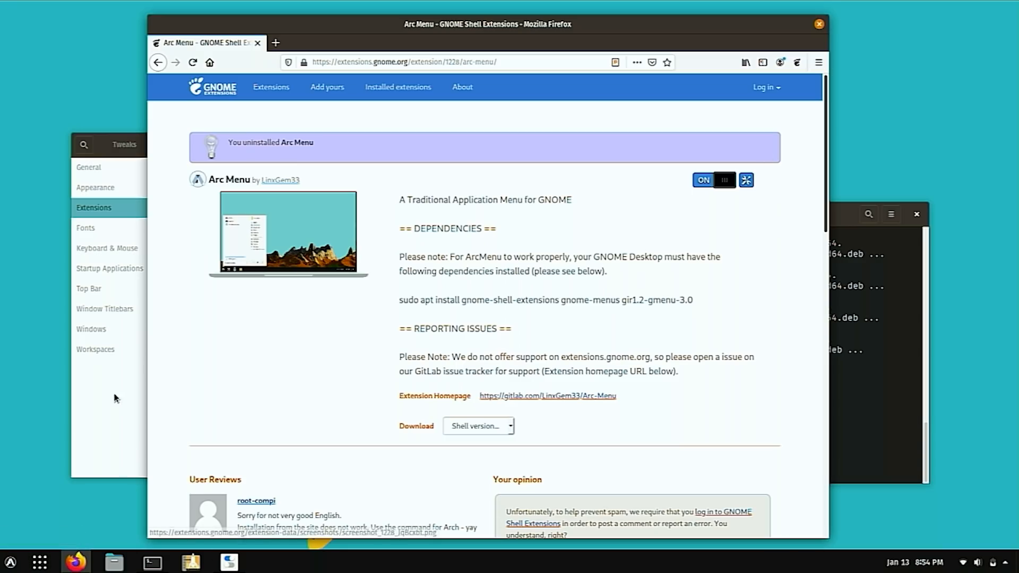
In Dash to Panel Settings' Behavior section, switch off Show Applications icon and close the window.
click(39, 562)
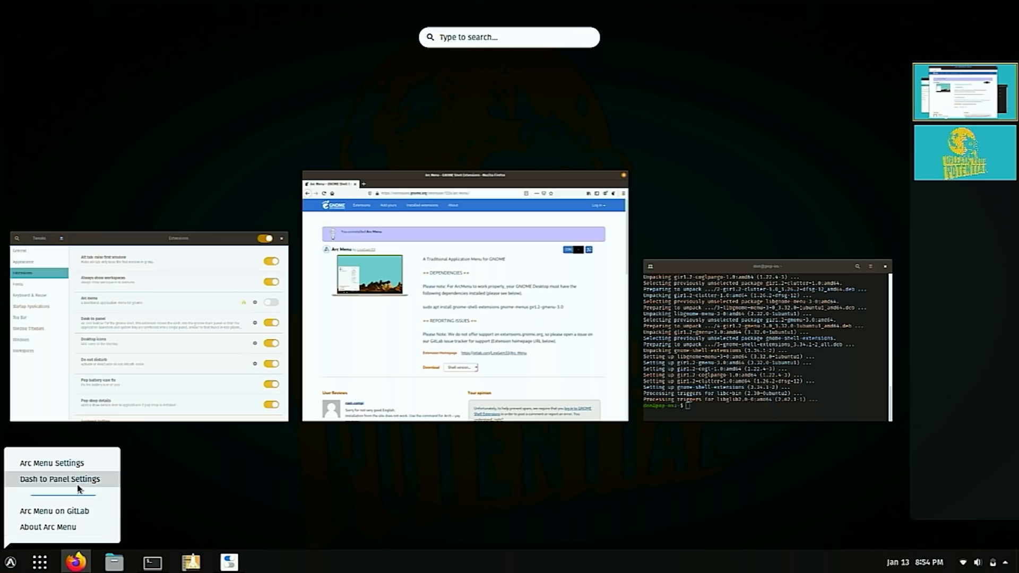
click(60, 479)
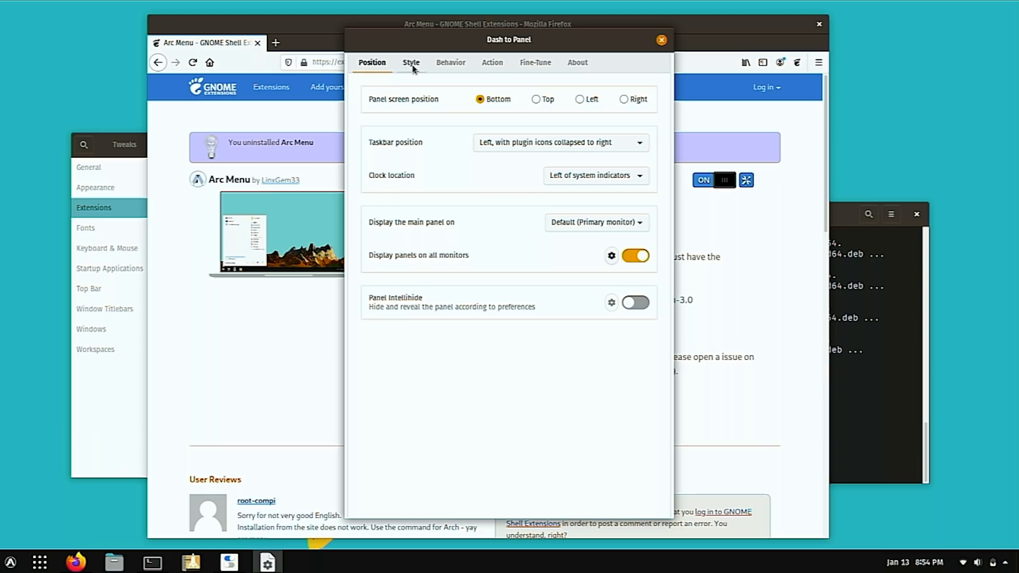
click(491, 62)
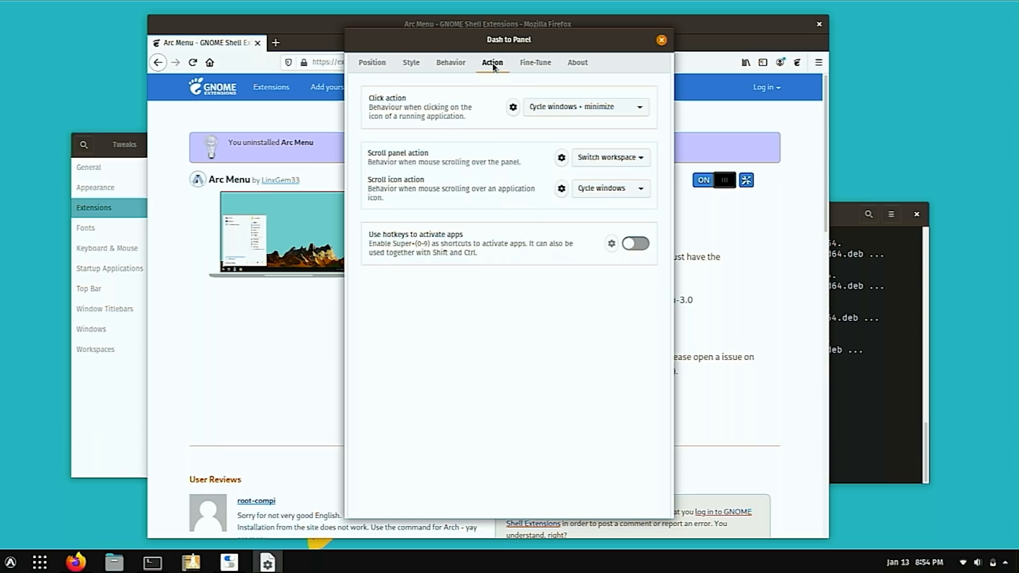
click(450, 62)
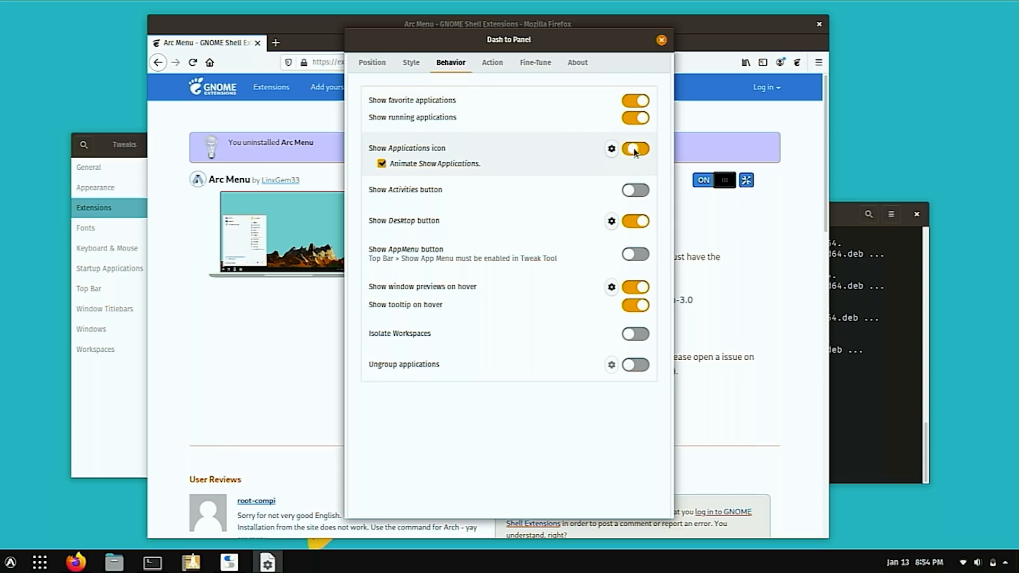
click(635, 149)
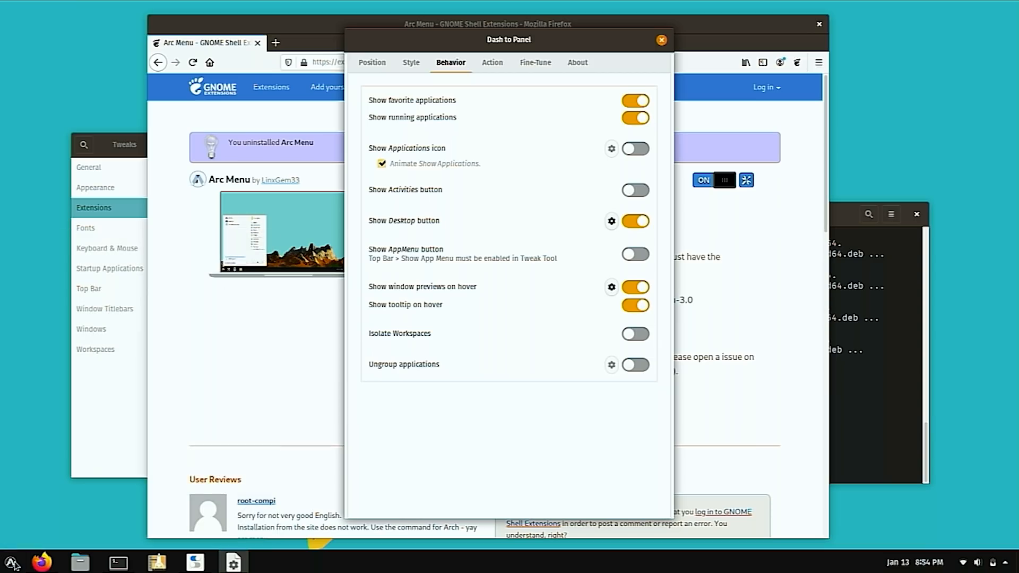
mouse_move(574, 186)
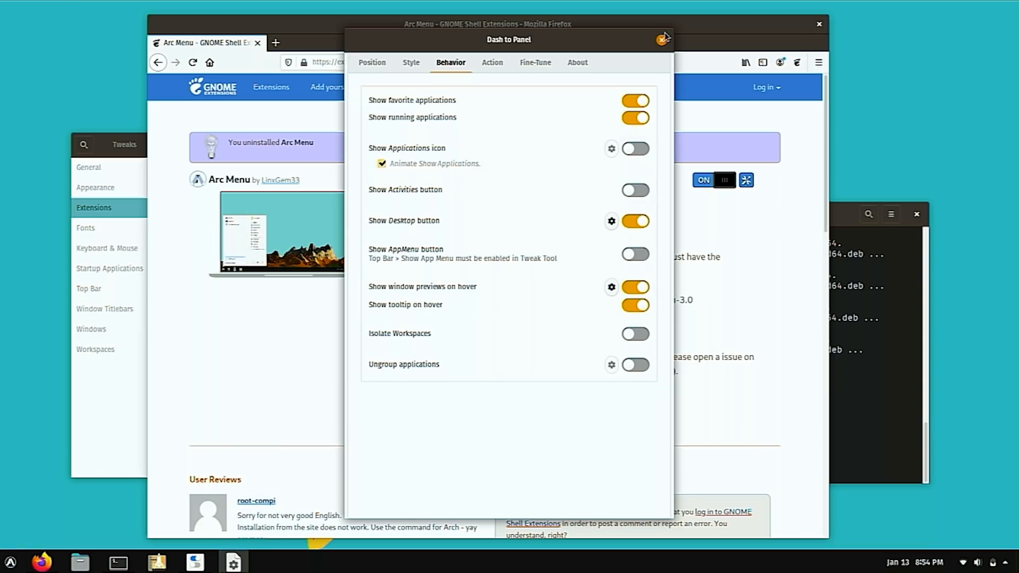
click(662, 39)
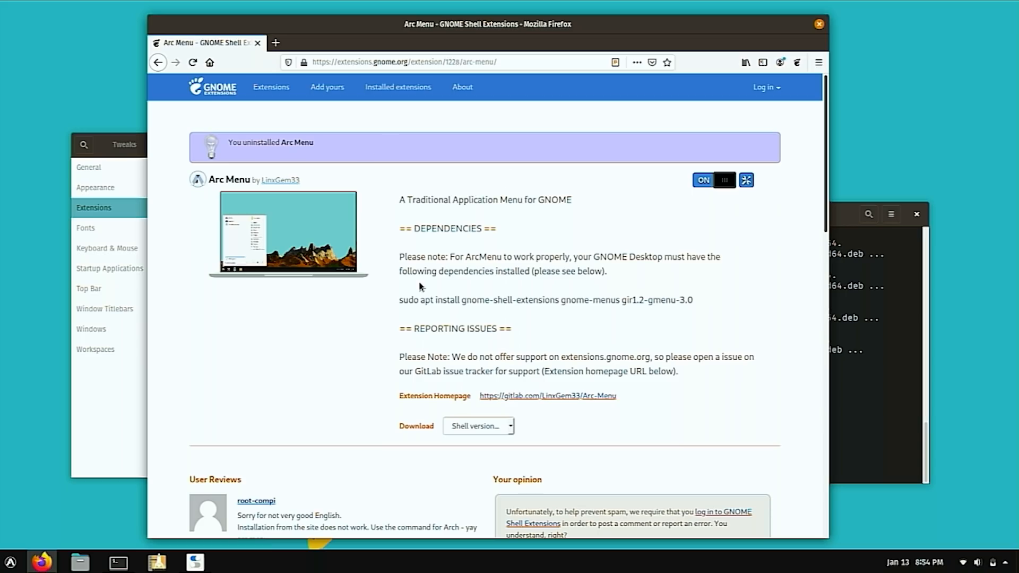
mouse_move(851, 568)
text(top)
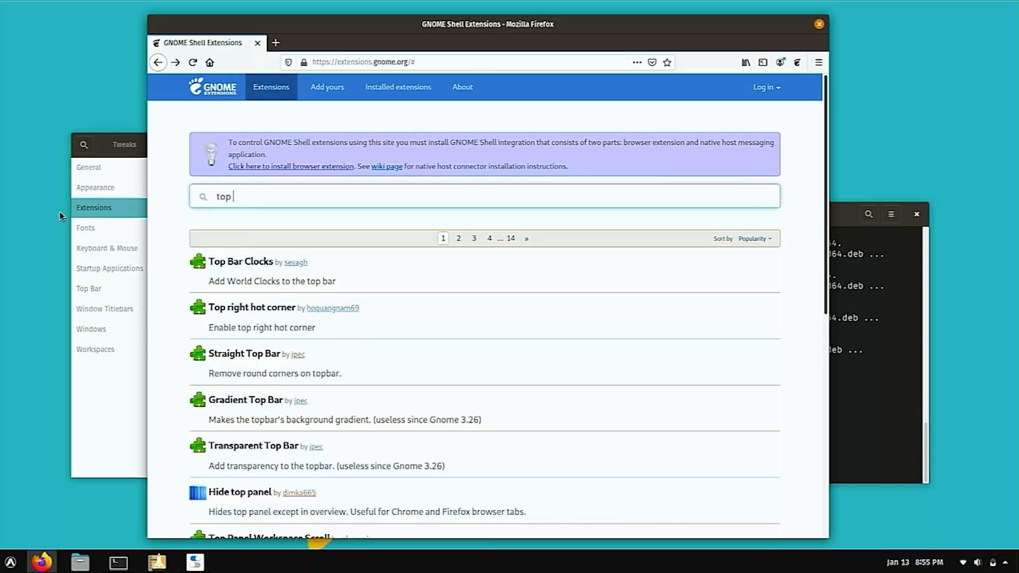
Search 'top icons plus', open TopIcons Plus and switch it on.
text(icons pl)
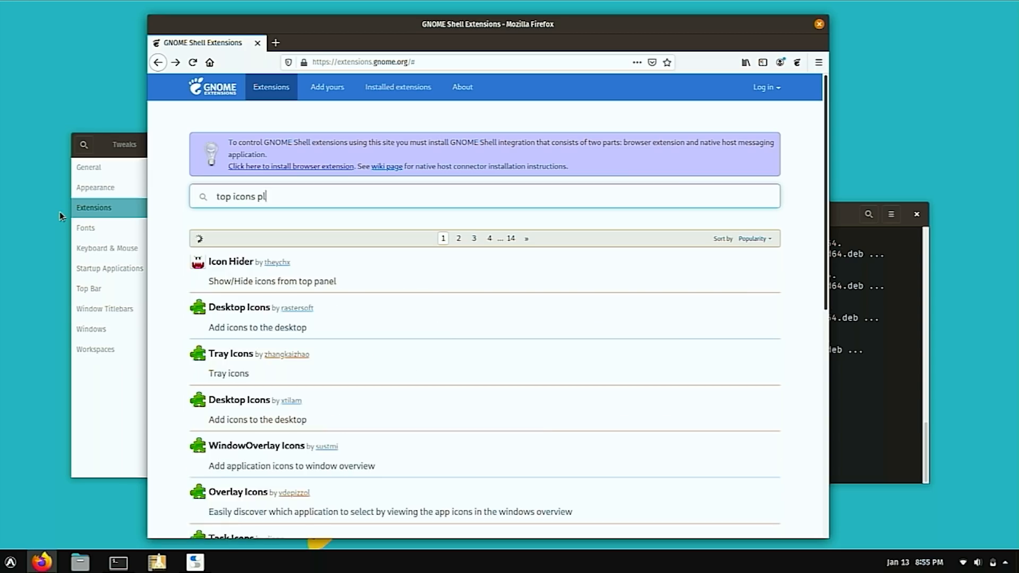
text(us)
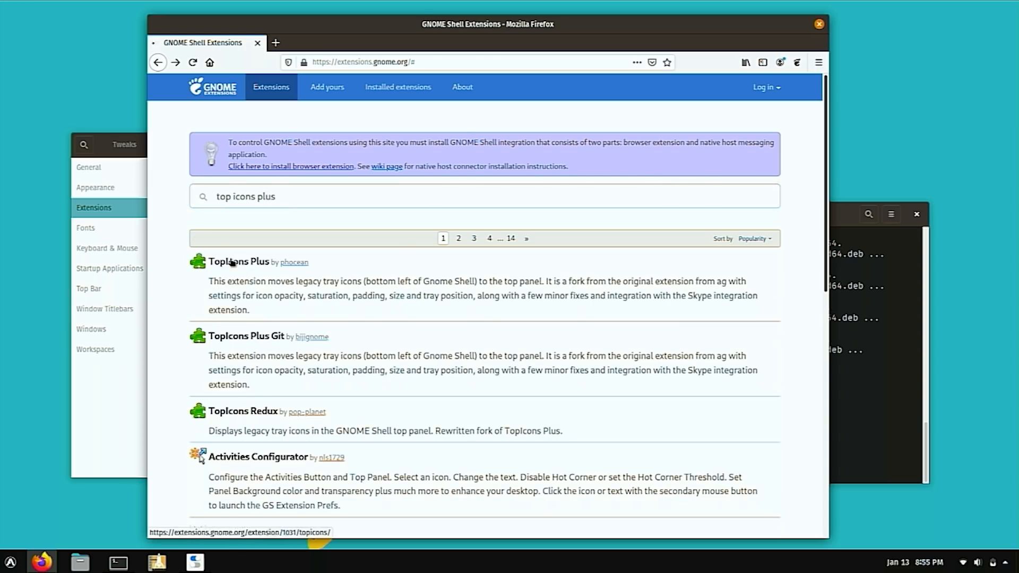
click(238, 261)
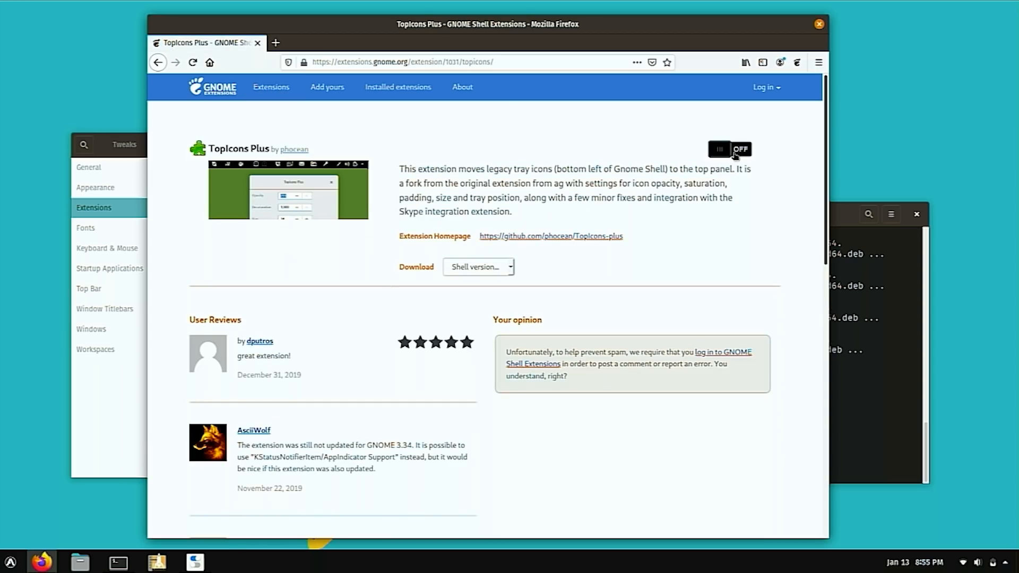
click(729, 148)
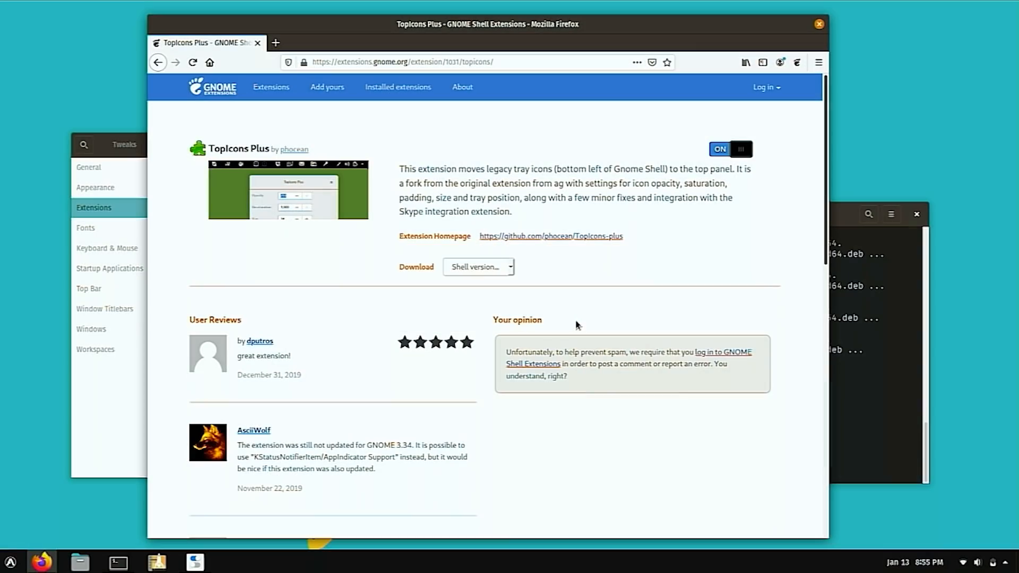
mouse_move(738, 364)
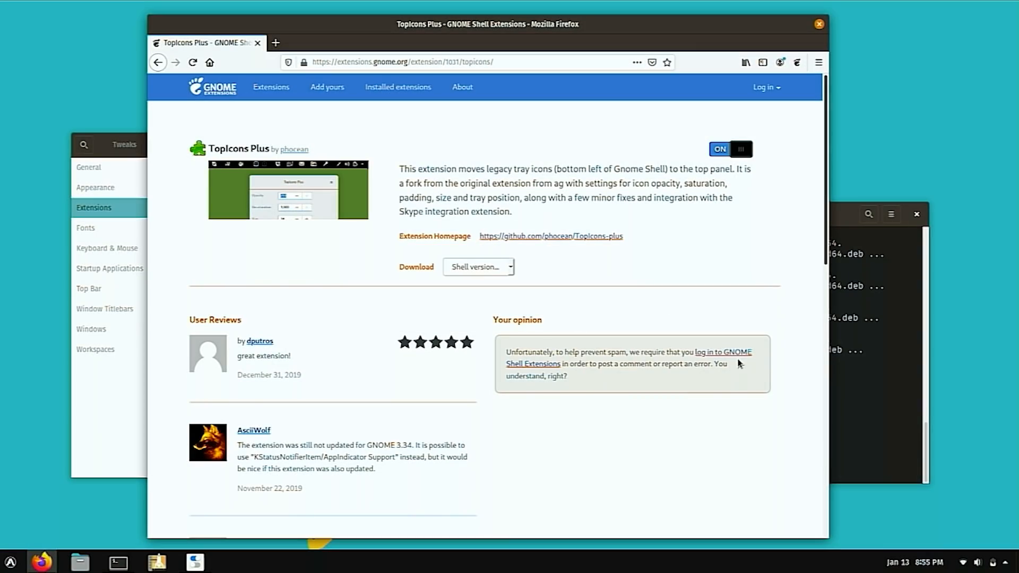